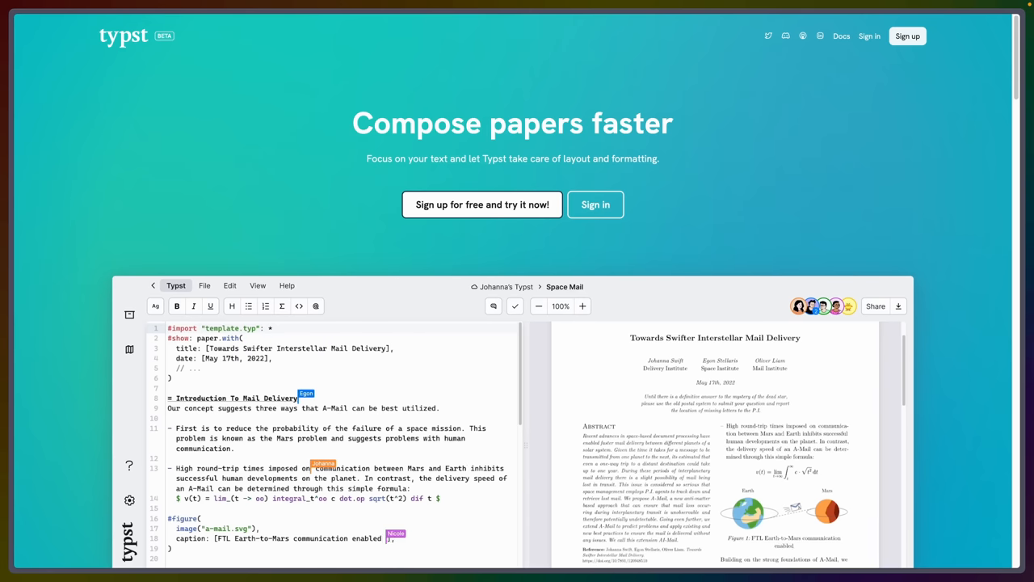
Scroll the rust-adventure PDF into Part 1: Why Rust? and select its opening paragraphs.
scroll(down, 3)
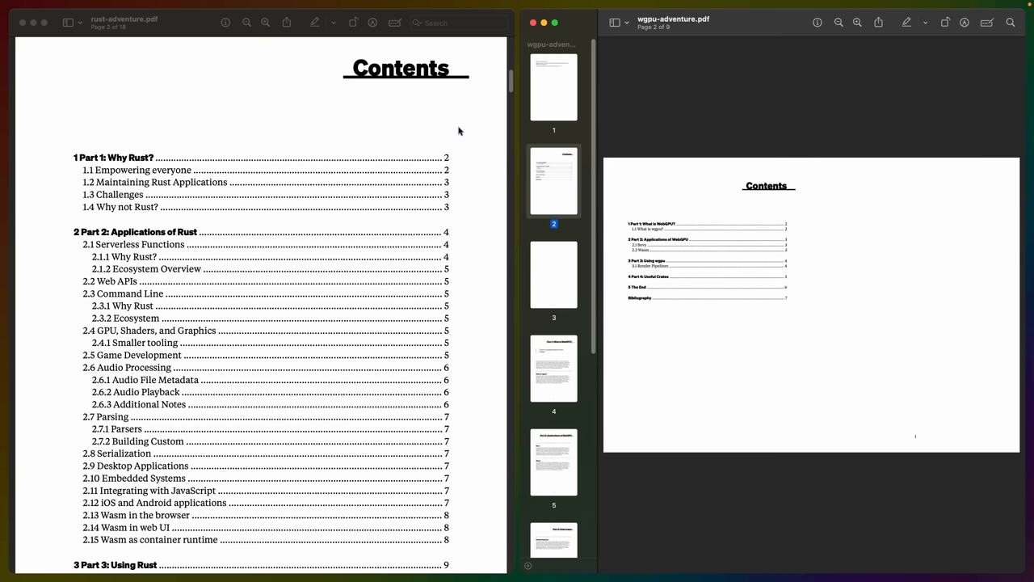
mouse_move(454, 135)
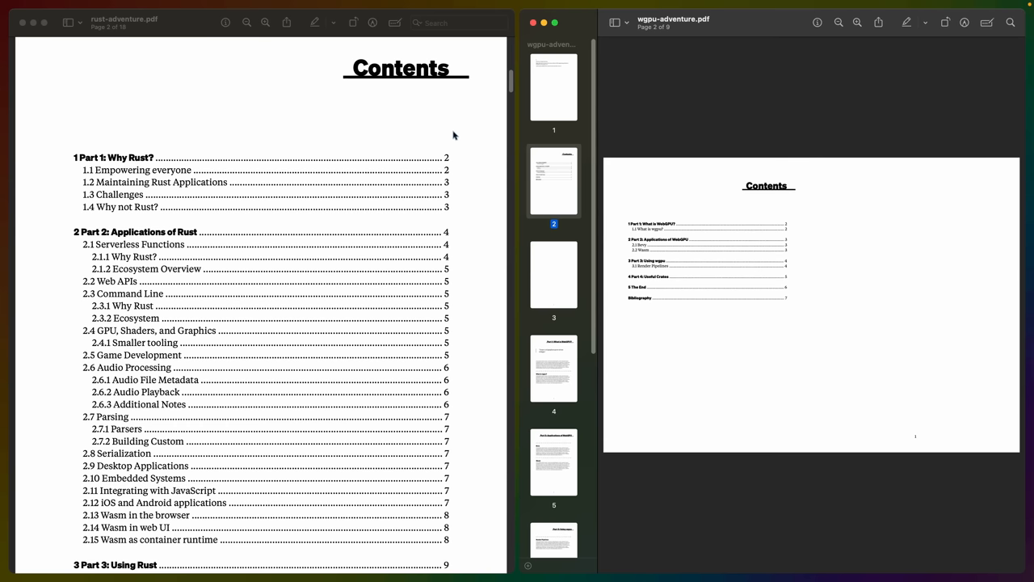
mouse_move(407, 149)
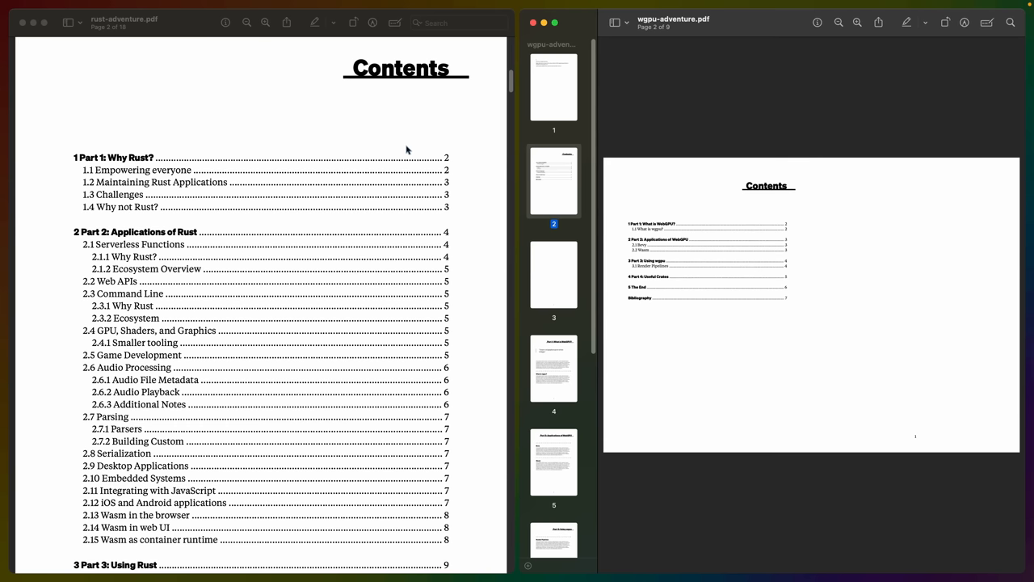
mouse_move(203, 304)
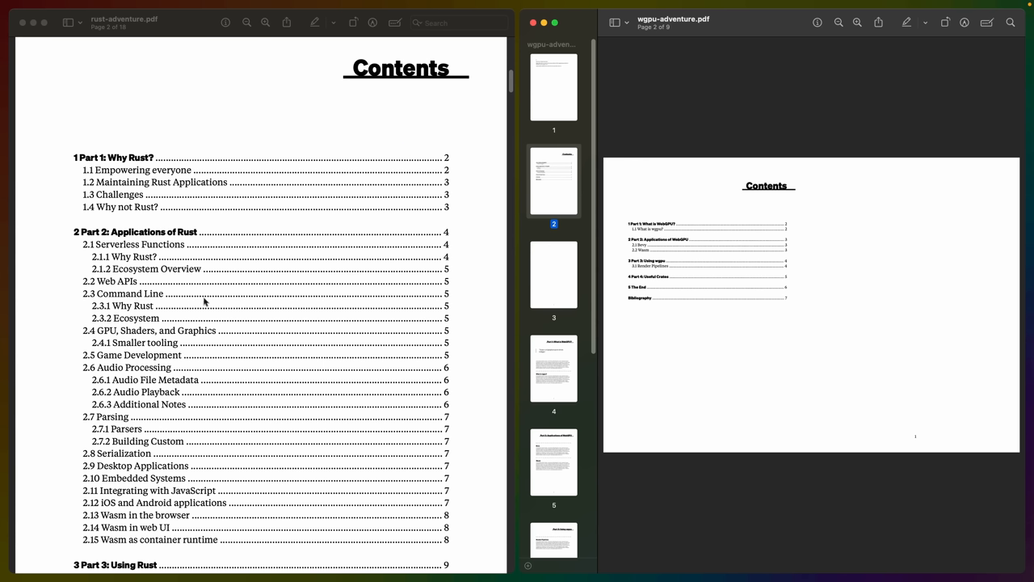
mouse_move(225, 313)
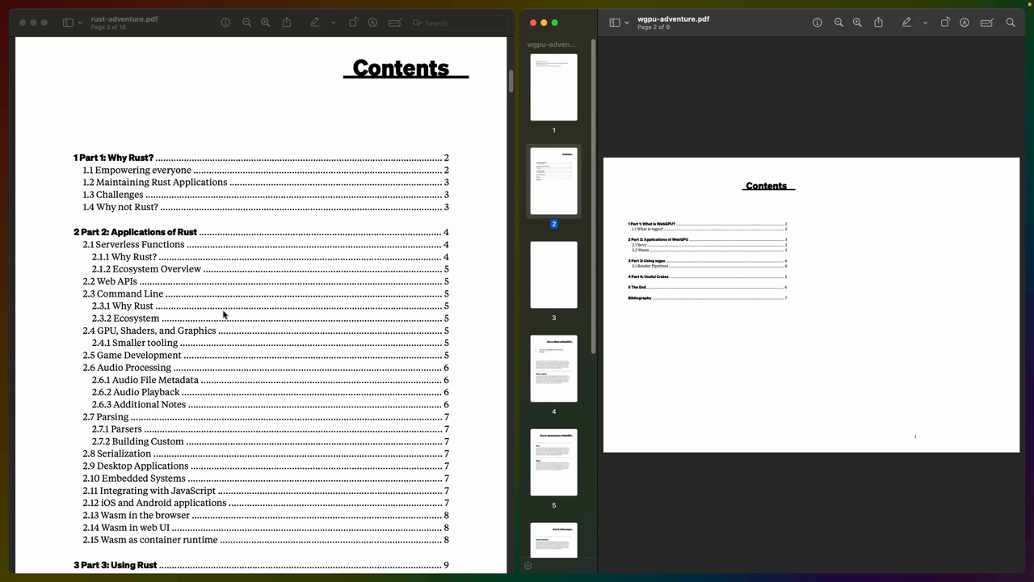
mouse_move(226, 295)
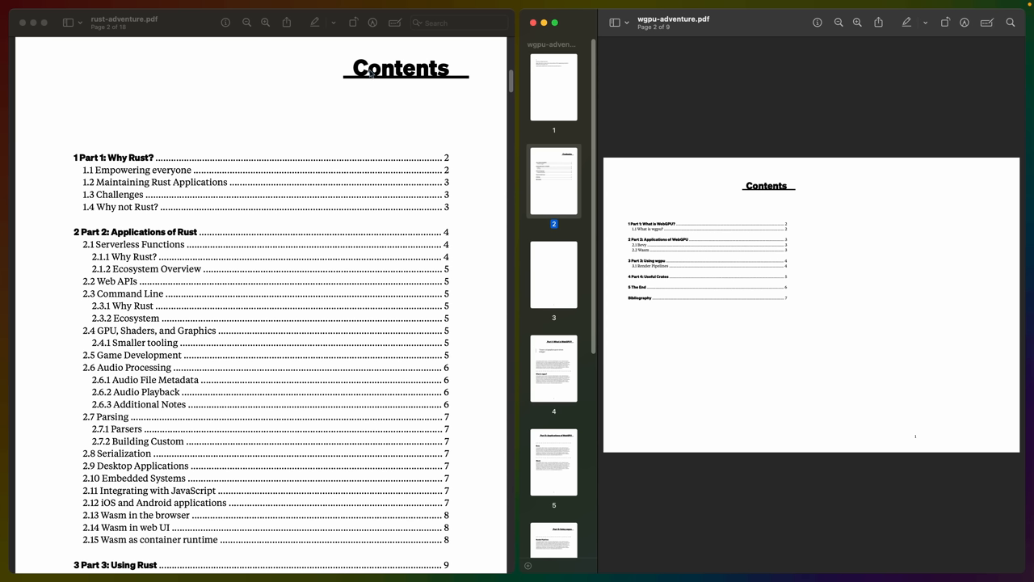
mouse_move(391, 78)
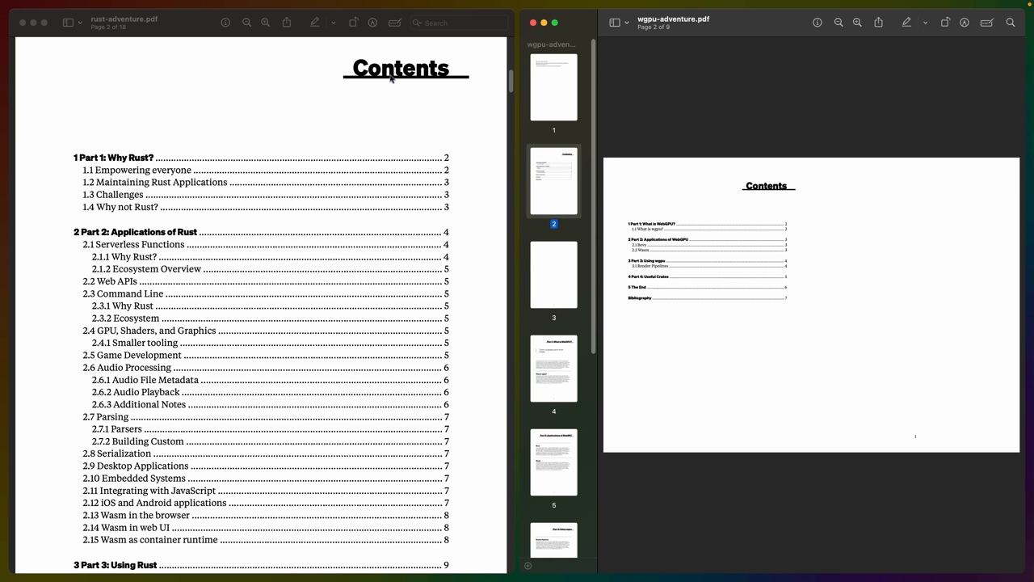
mouse_move(97, 162)
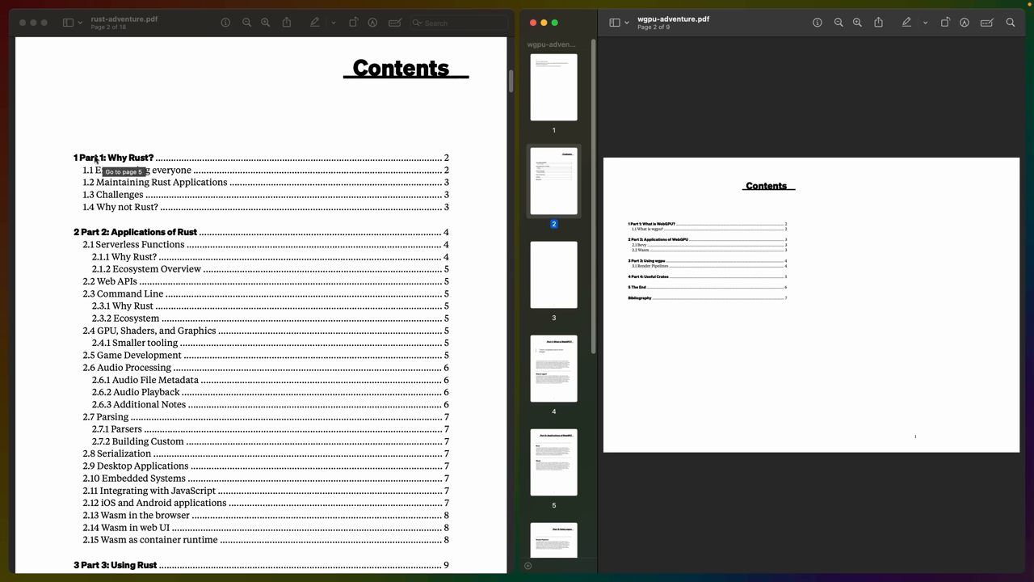
mouse_move(85, 181)
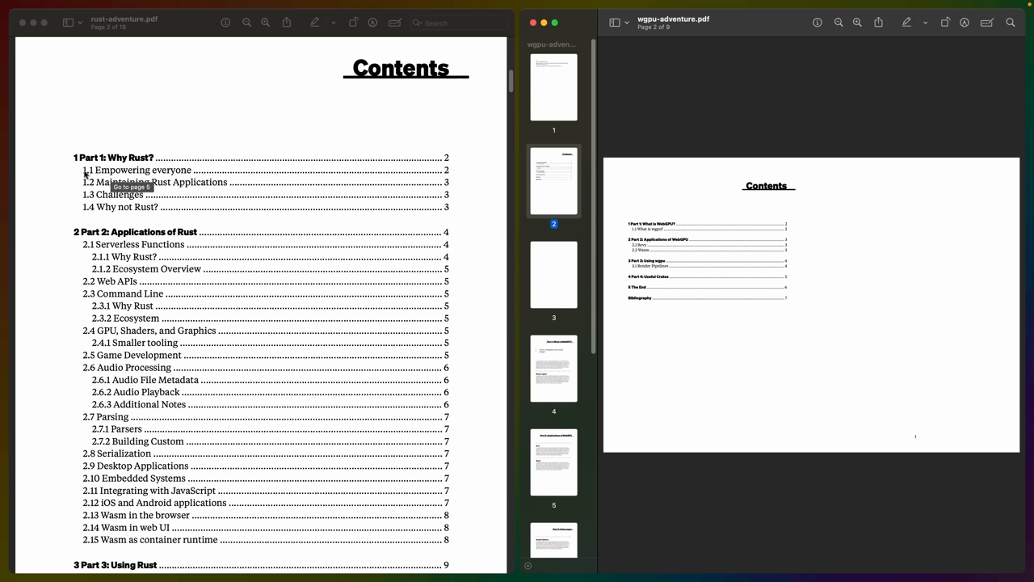
mouse_move(155, 217)
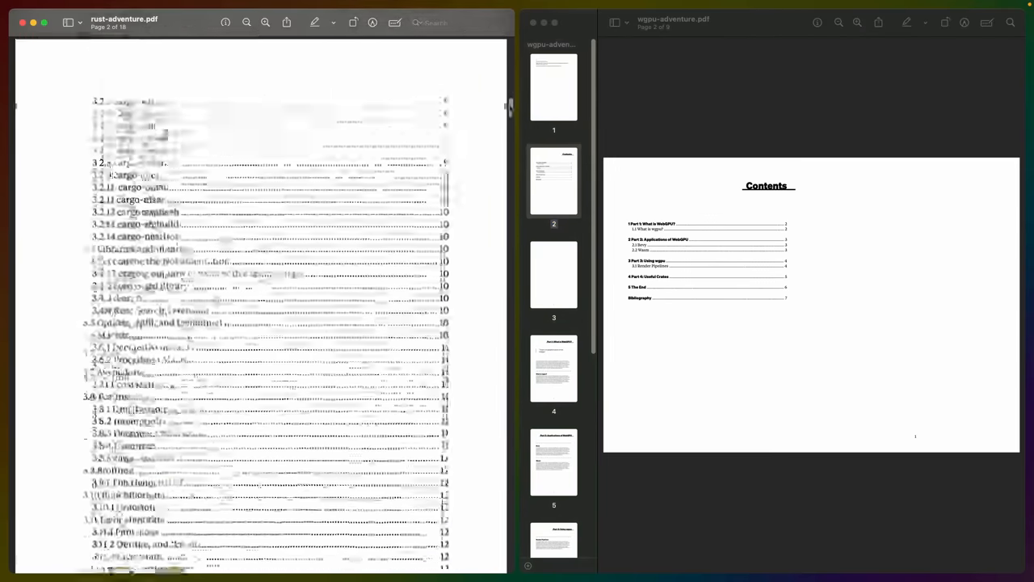
scroll(down, 3)
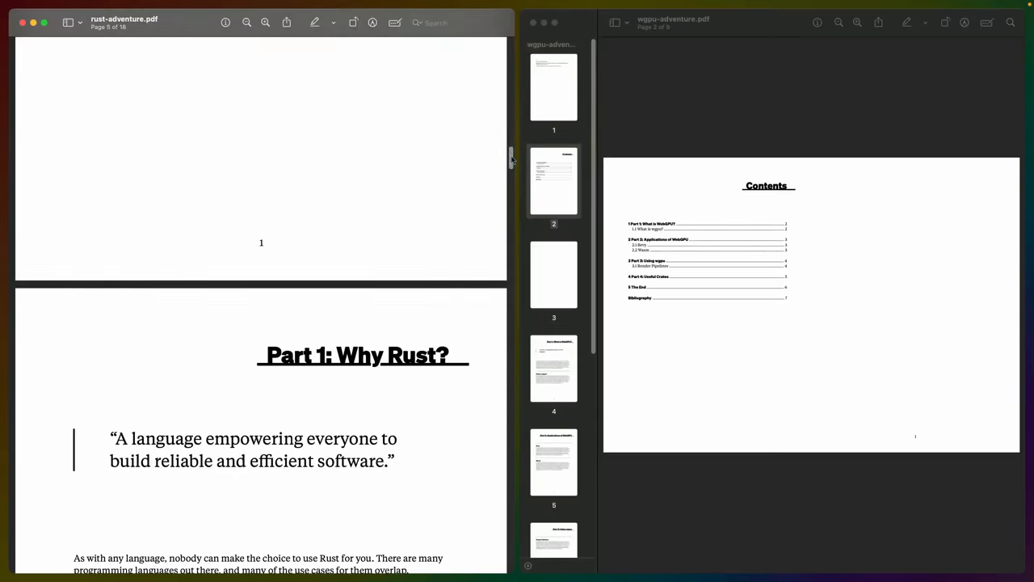
mouse_move(252, 243)
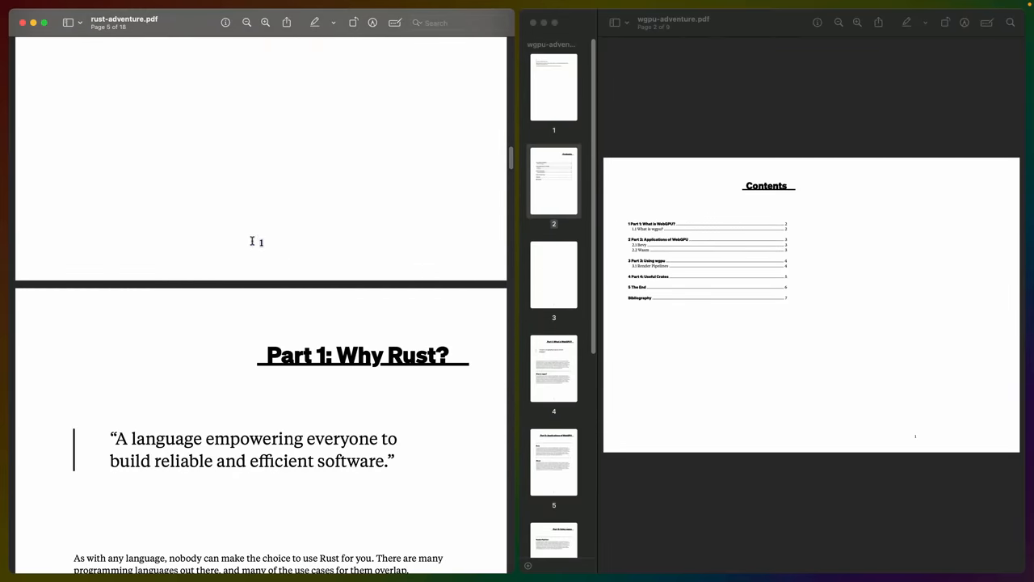
mouse_move(456, 205)
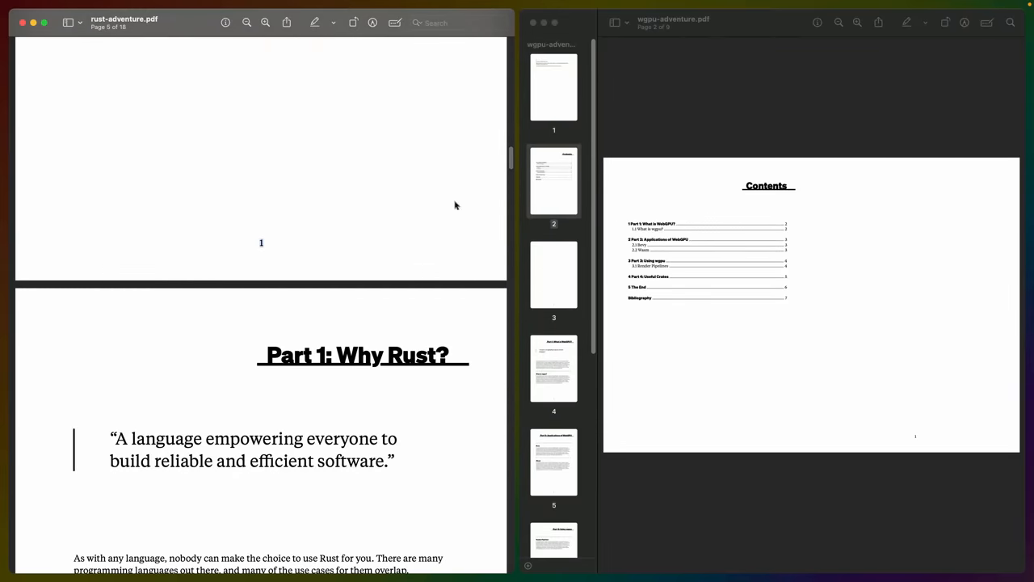
scroll(down, 3)
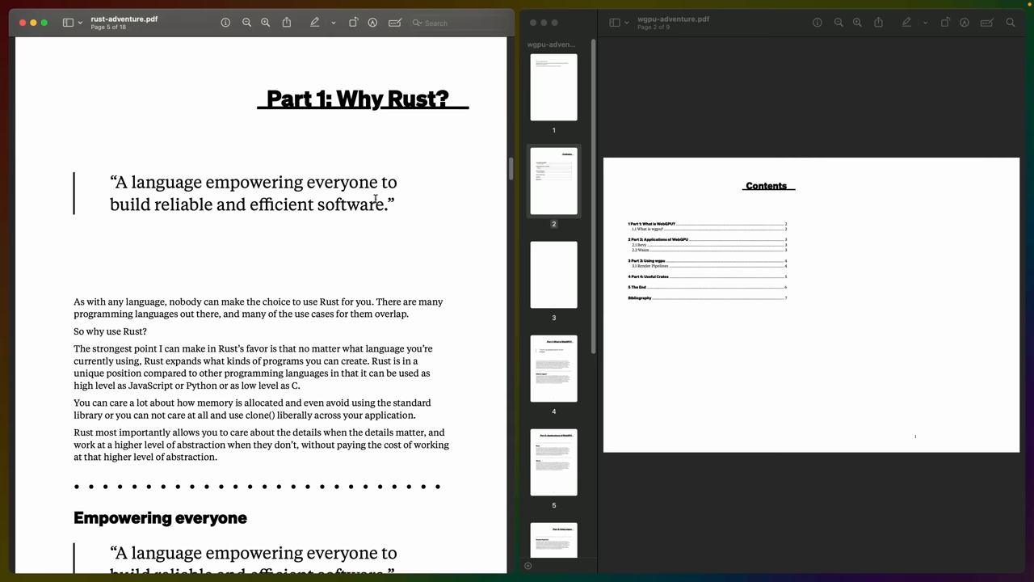
drag(74, 302, 217, 456)
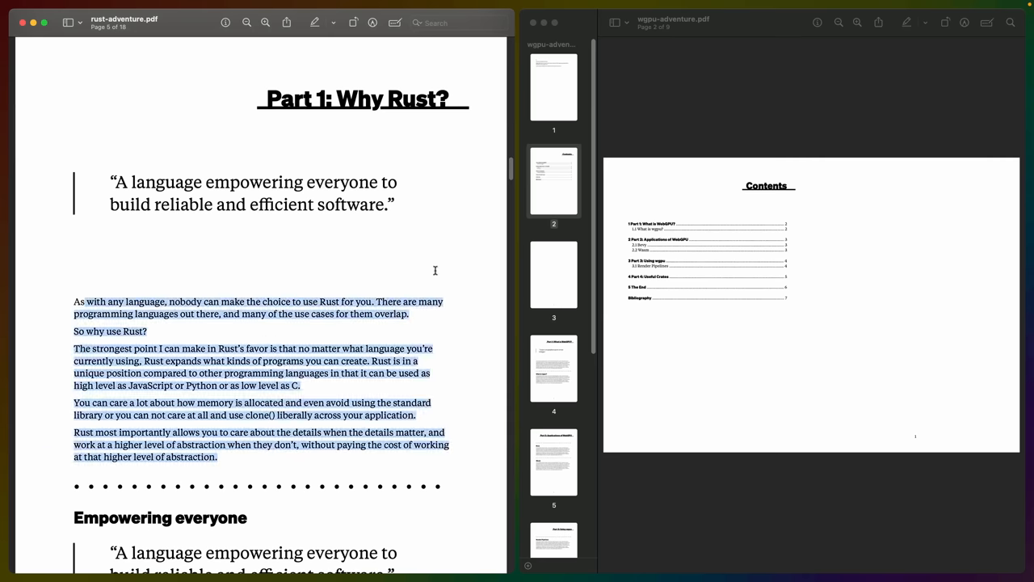
Continue to page 7's Serverless Functions section and select a word in its Rust code sample.
scroll(down, 3)
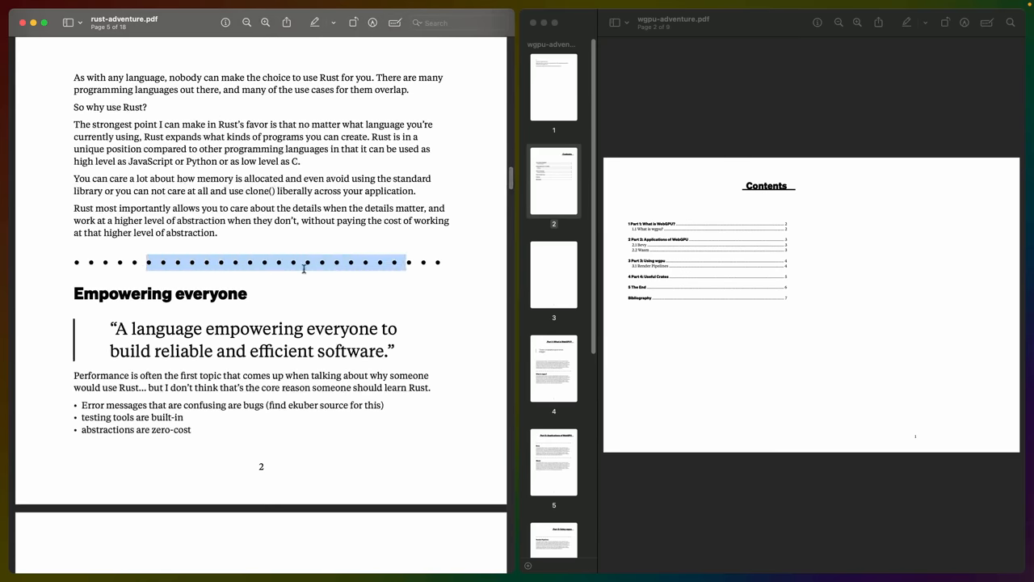
scroll(down, 3)
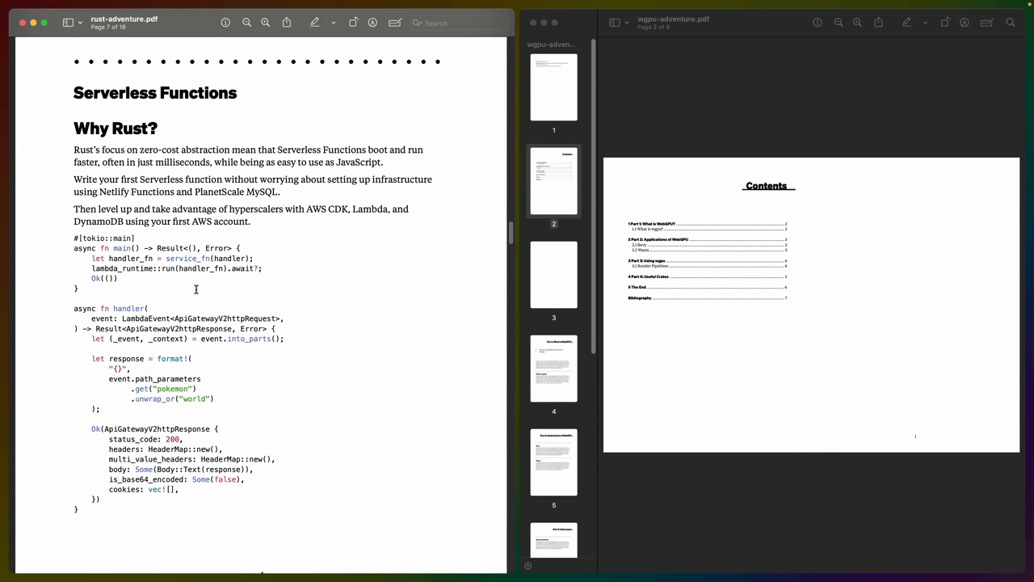
double_click(118, 249)
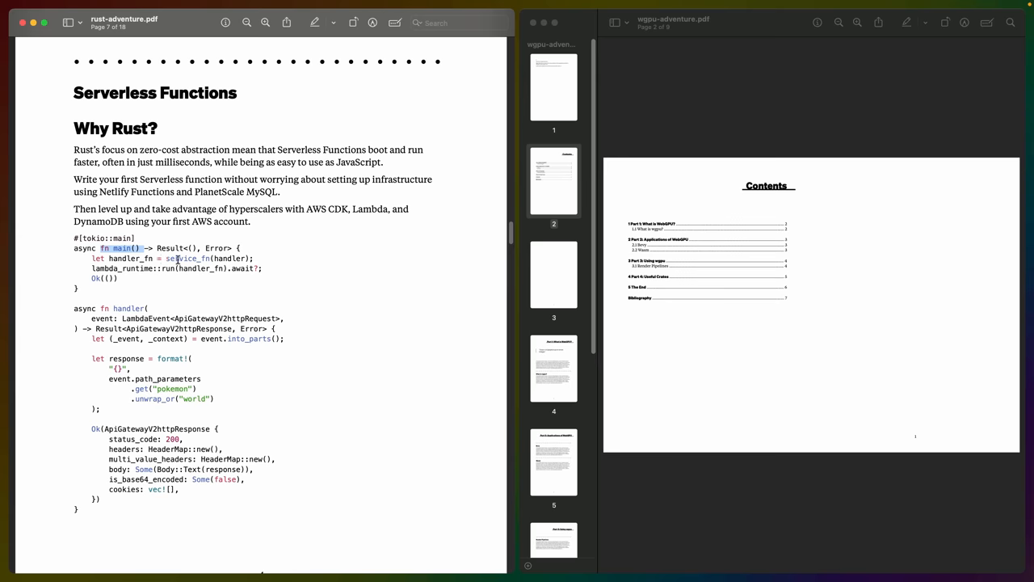
mouse_move(446, 275)
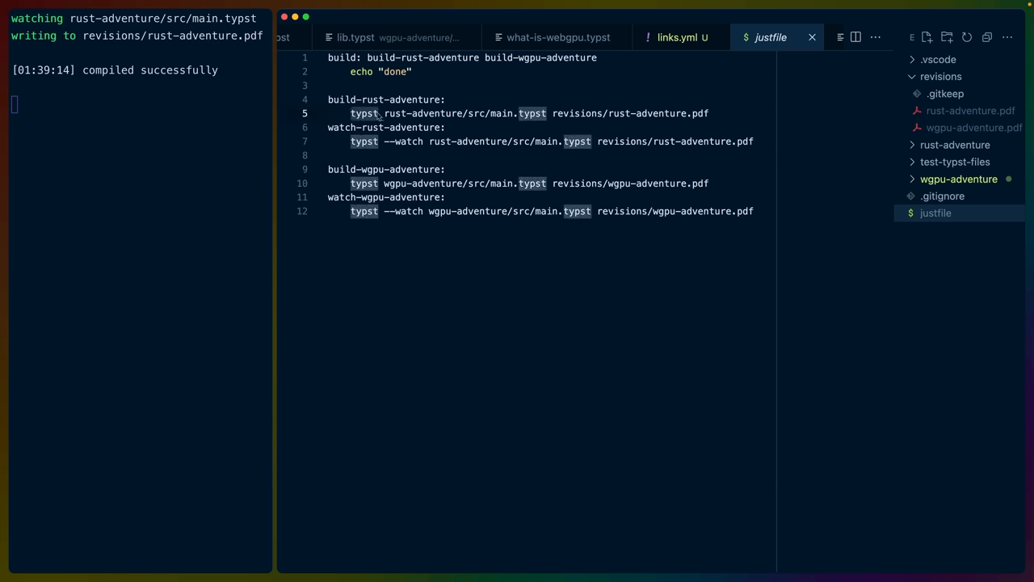
mouse_move(463, 147)
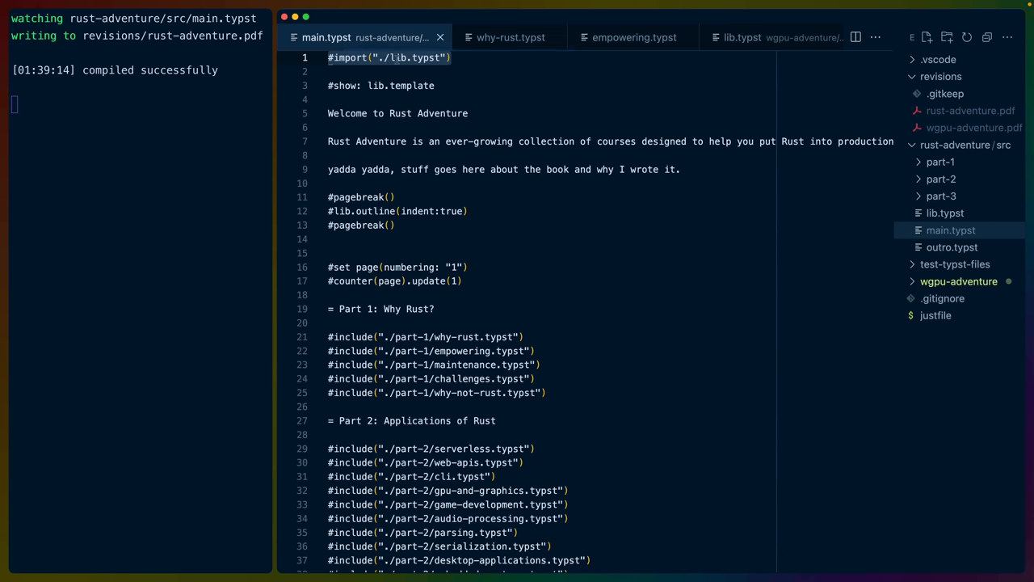
mouse_move(839, 169)
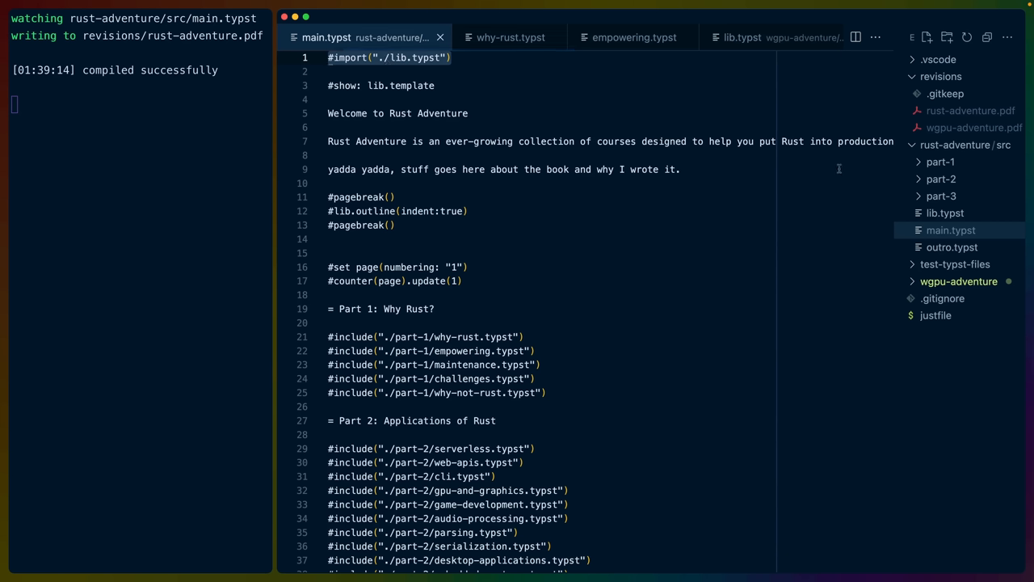
click(946, 214)
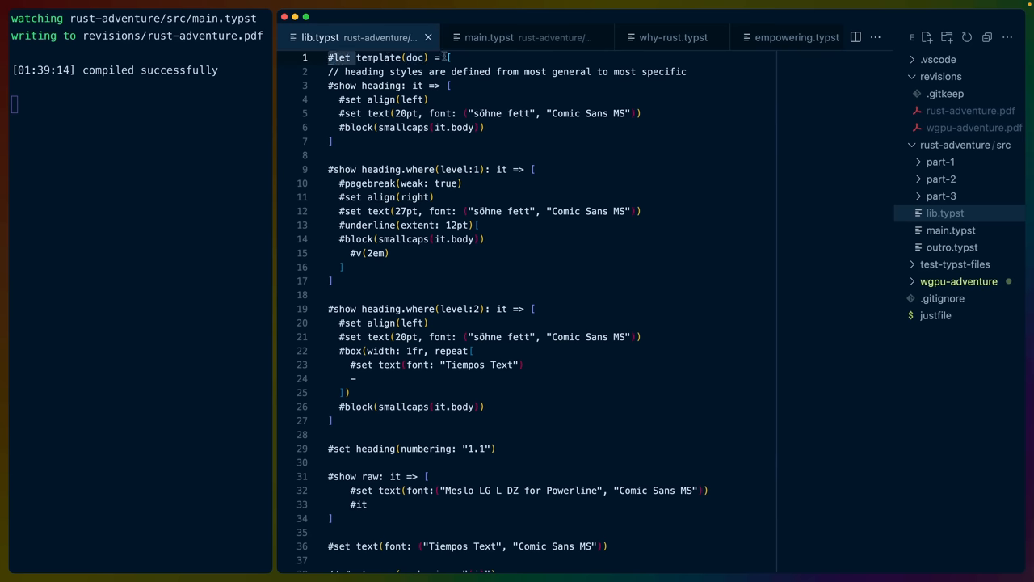
scroll(down, 3)
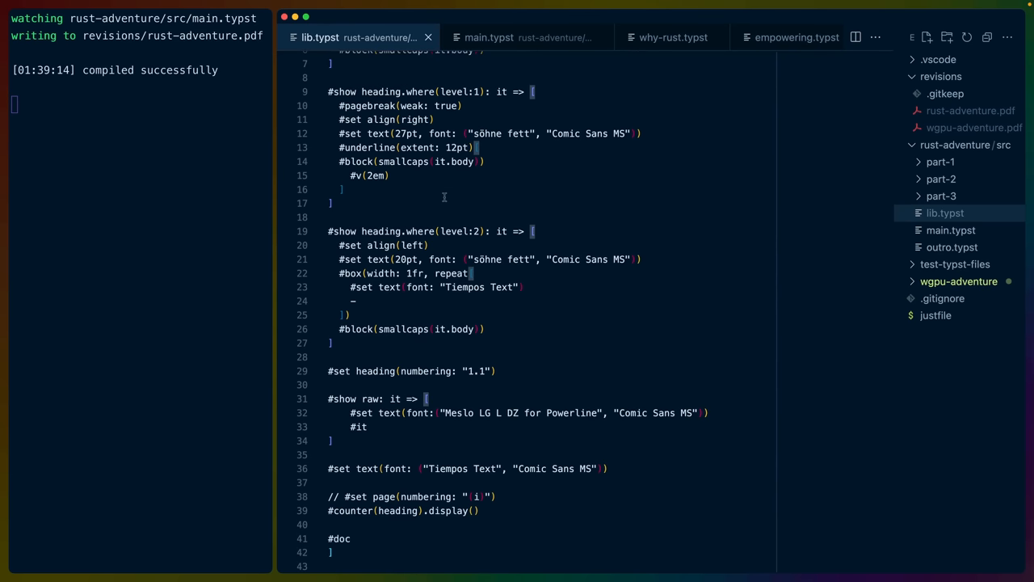
scroll(down, 3)
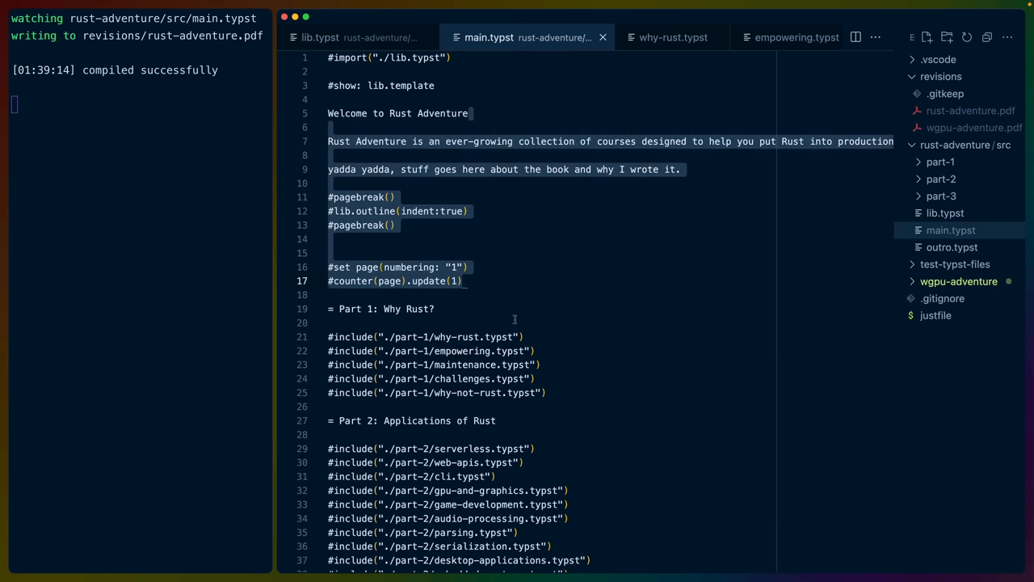
Bring lib.typst's custom outline function into view with the part-1 files listed in the tree.
scroll(down, 3)
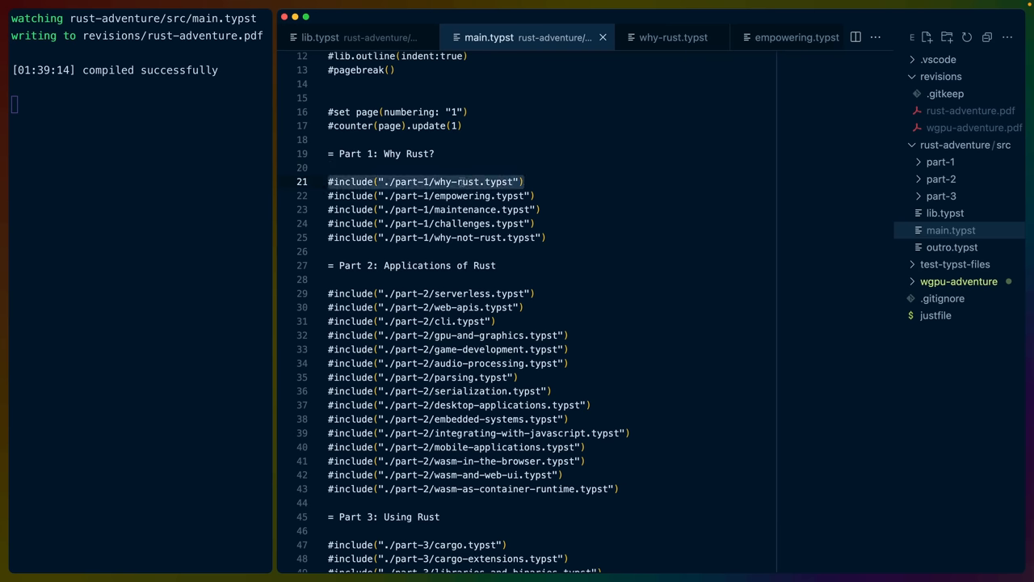
click(940, 162)
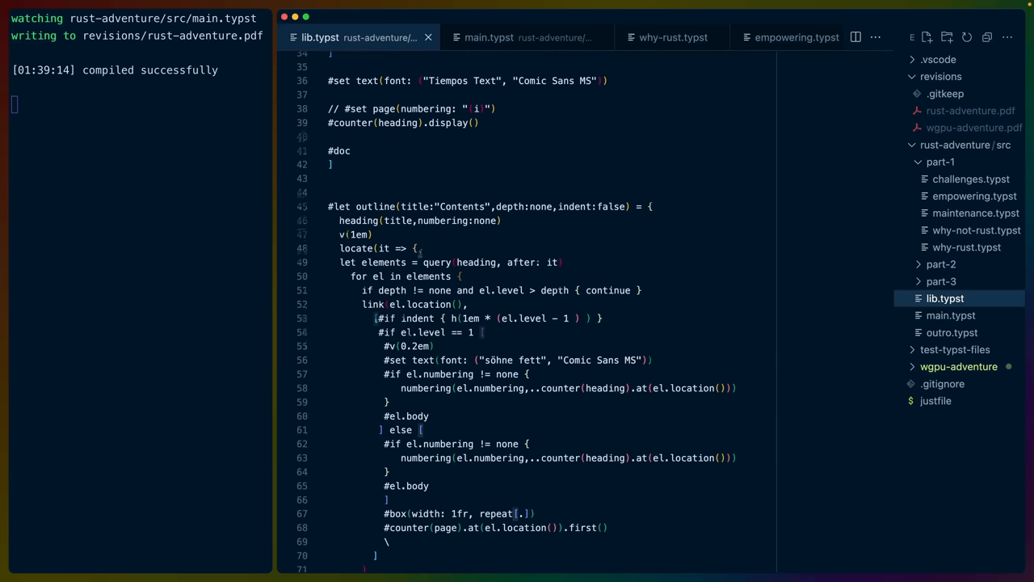
Review lib.typst's quote function, then switch to why-rust.typst where lib.quote is called.
scroll(down, 3)
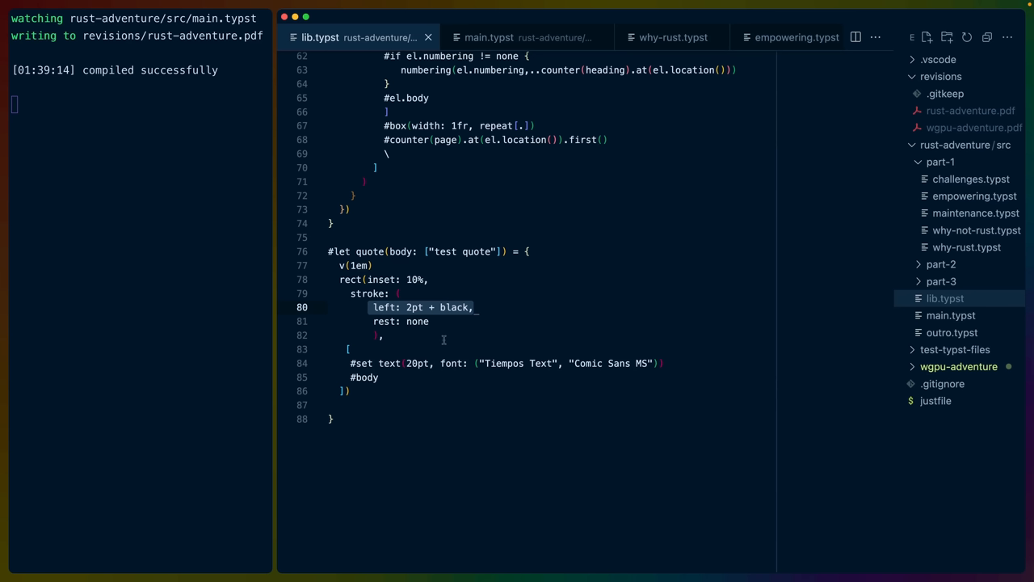
mouse_move(444, 320)
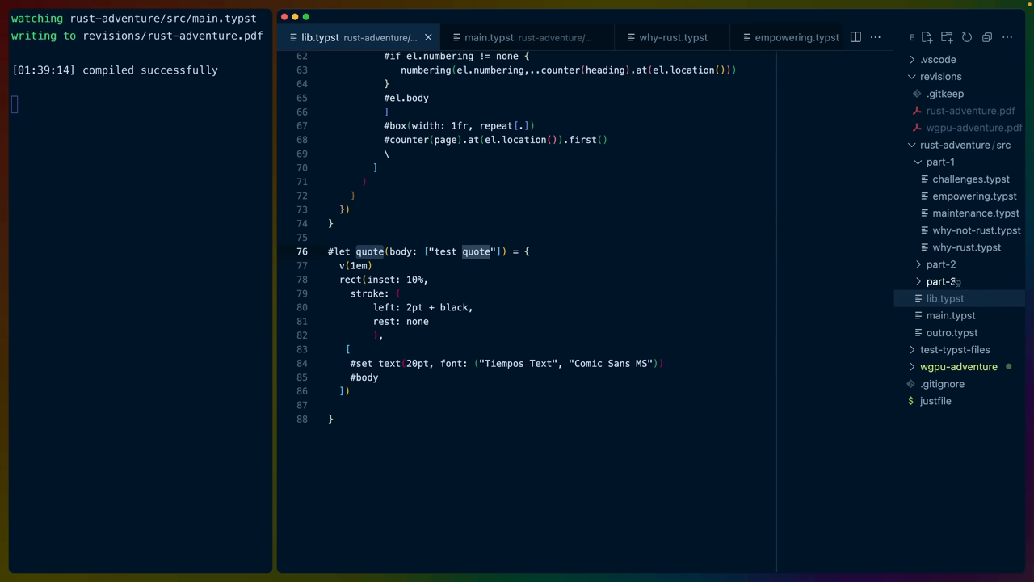
click(672, 37)
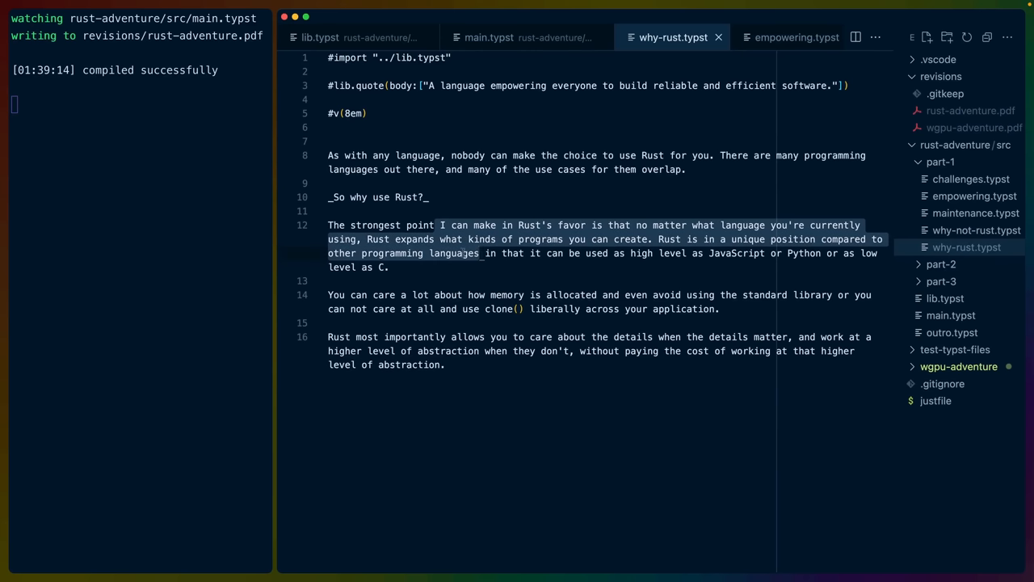
Switch to Preview showing the rendered Part 1: Why Rust? page with its styled quote.
click(968, 229)
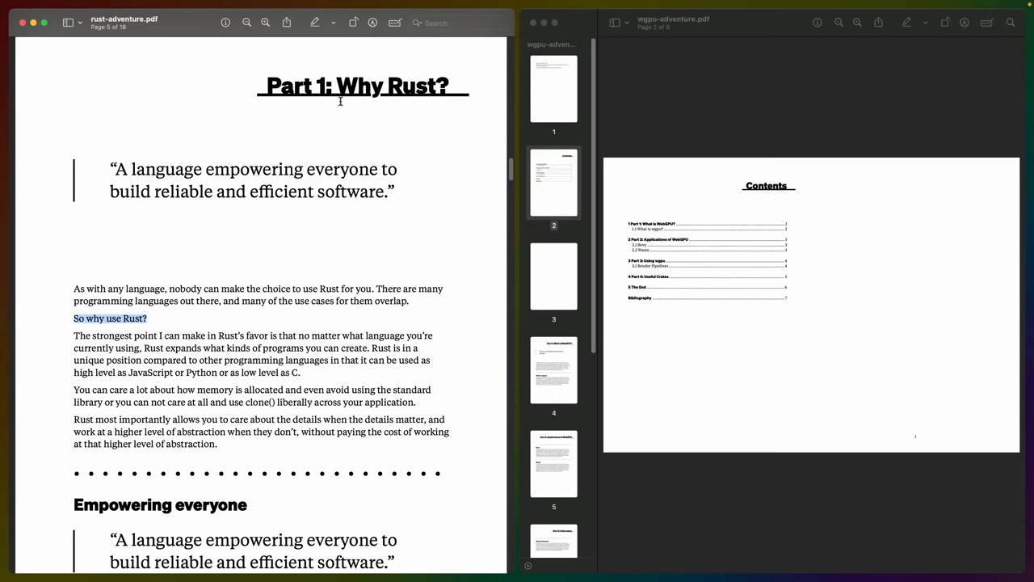
Scroll through the Why Rust pages in the PDF before returning to why-not-rust.typst.
scroll(down, 3)
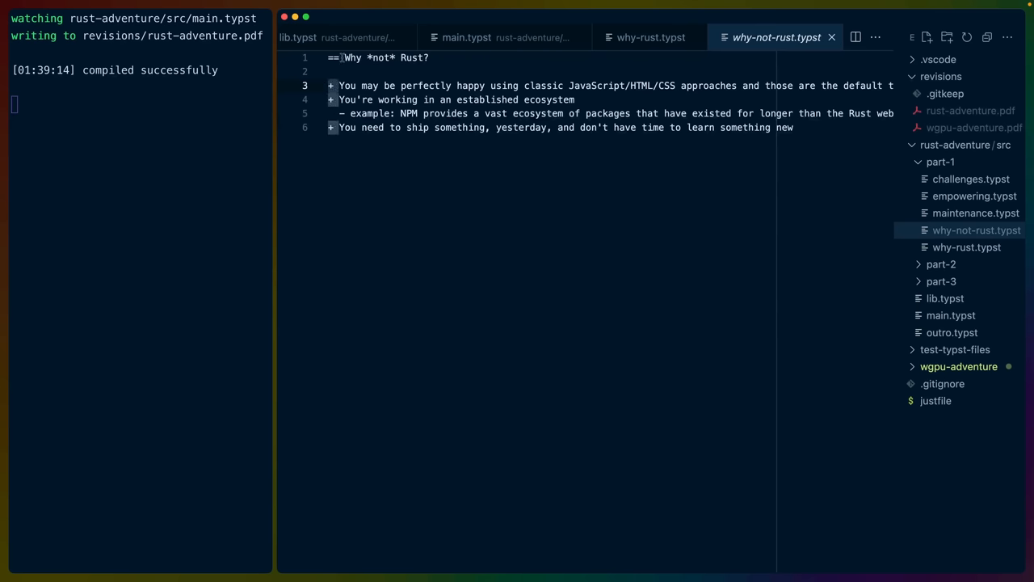
View serverless.typst's Lambda handler code block, then return to main.typst's chapter includes.
click(973, 196)
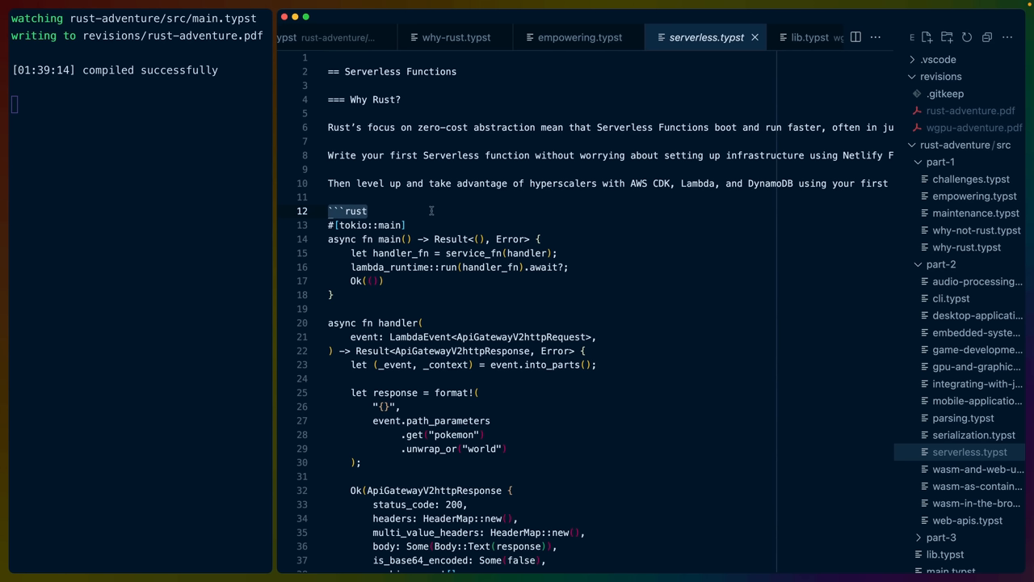
mouse_move(436, 207)
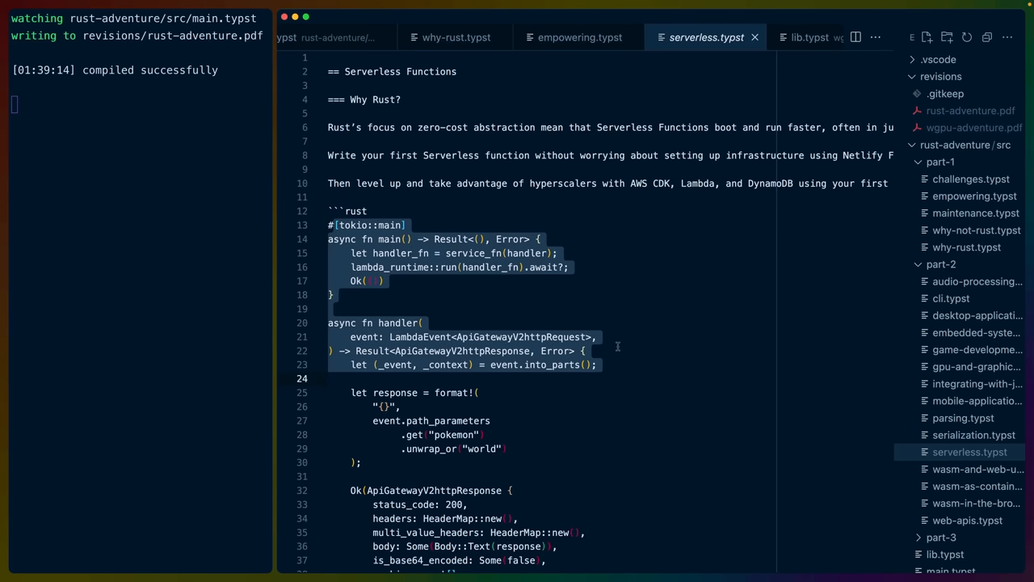
click(950, 461)
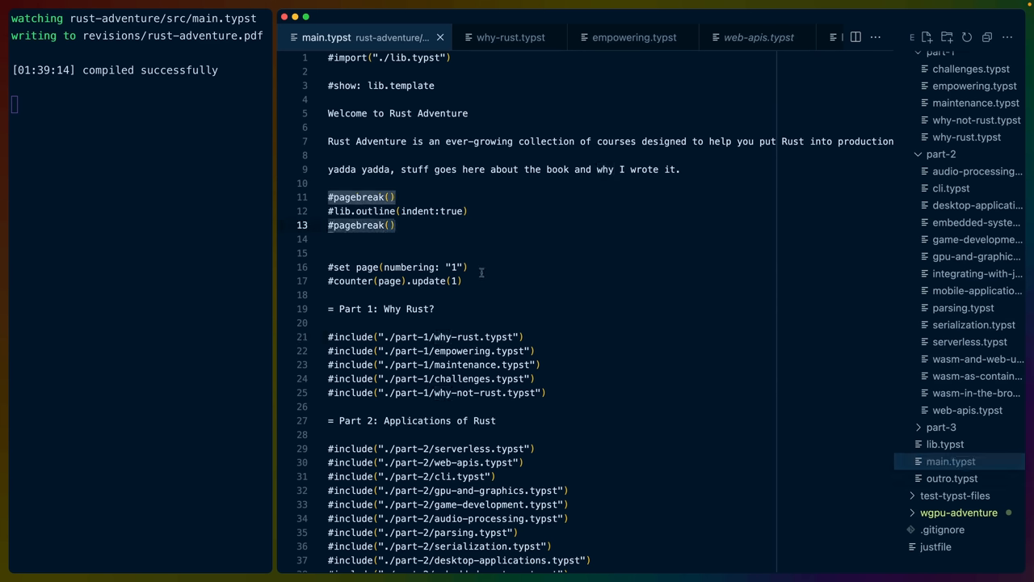
mouse_move(507, 281)
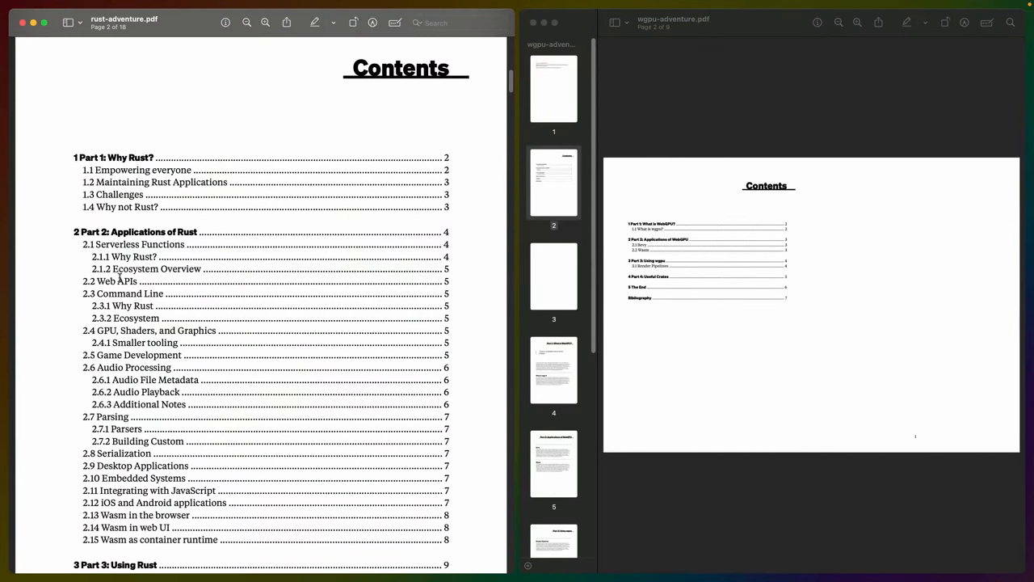
mouse_move(190, 396)
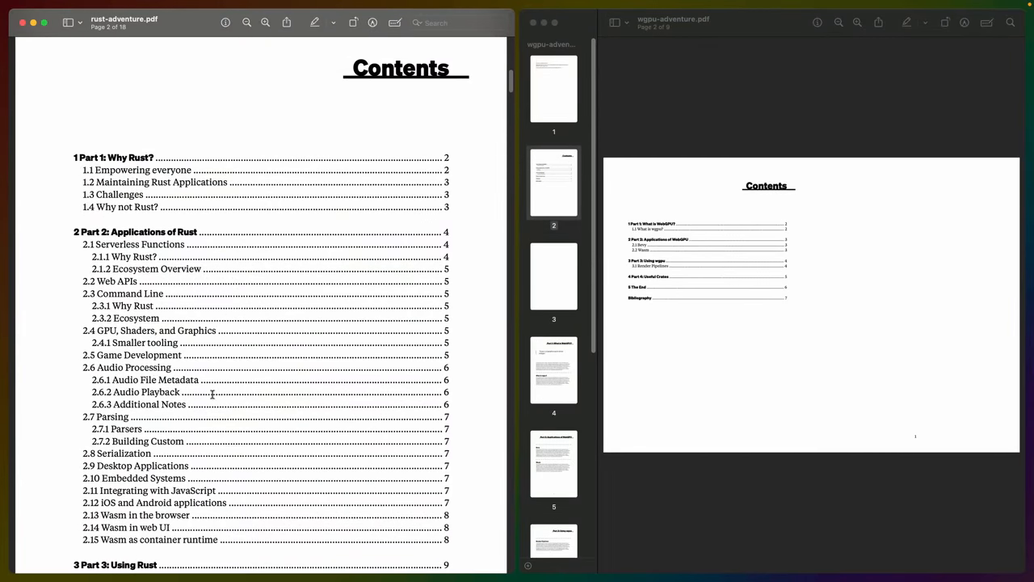
mouse_move(120, 283)
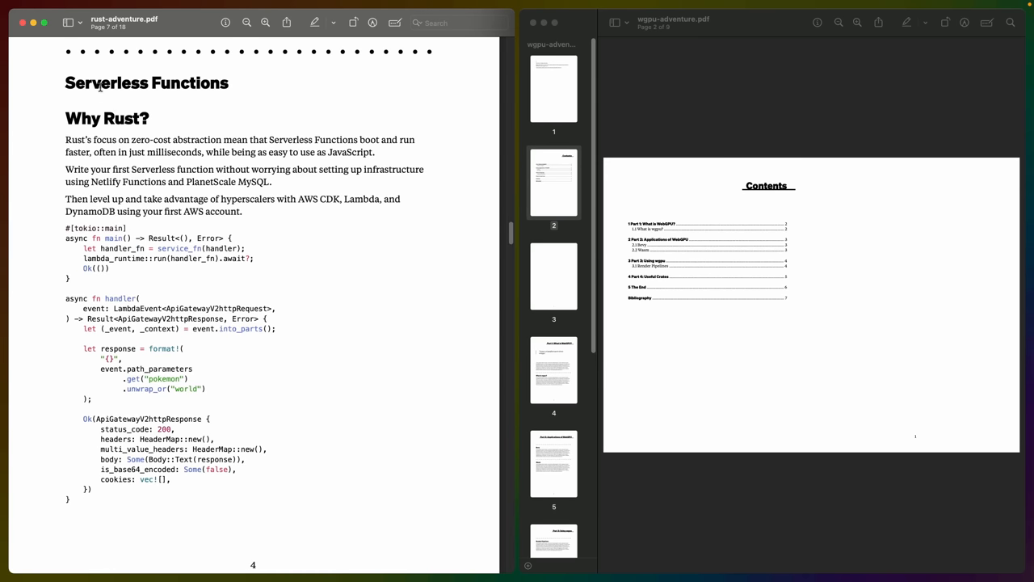
mouse_move(217, 308)
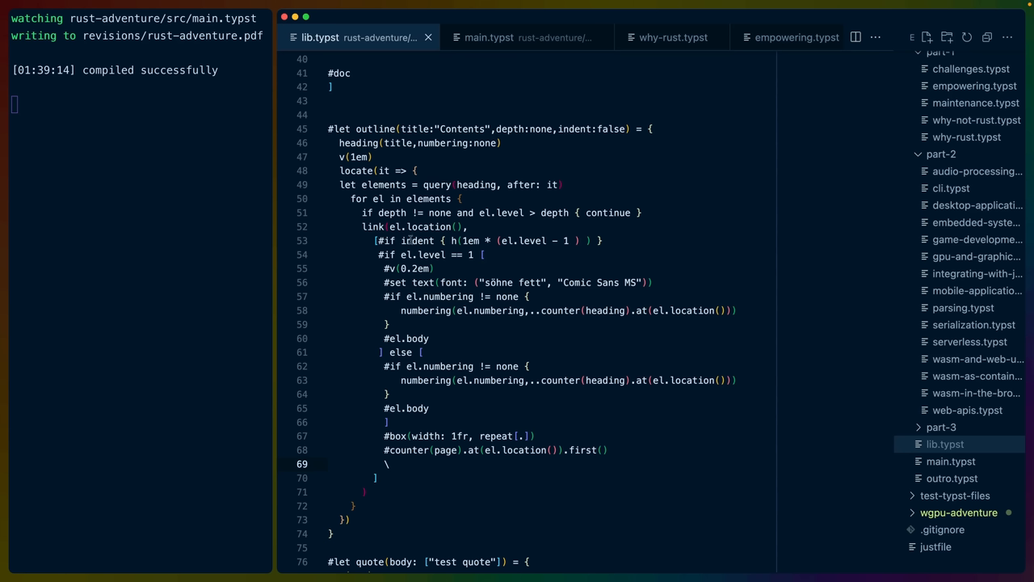
Highlight every use of counter in lib.typst's outline function, then go back to main.typst.
double_click(417, 239)
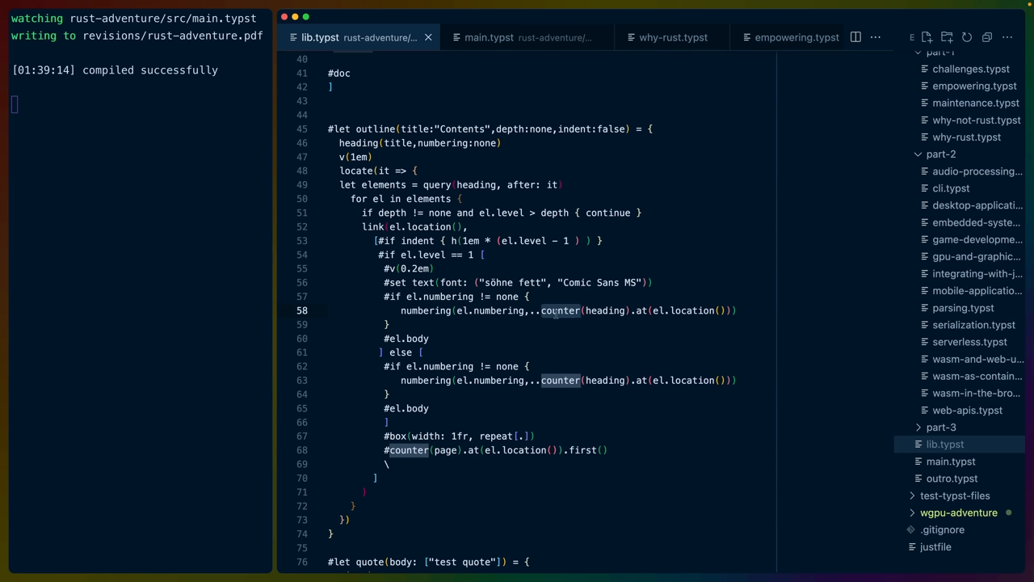
click(488, 38)
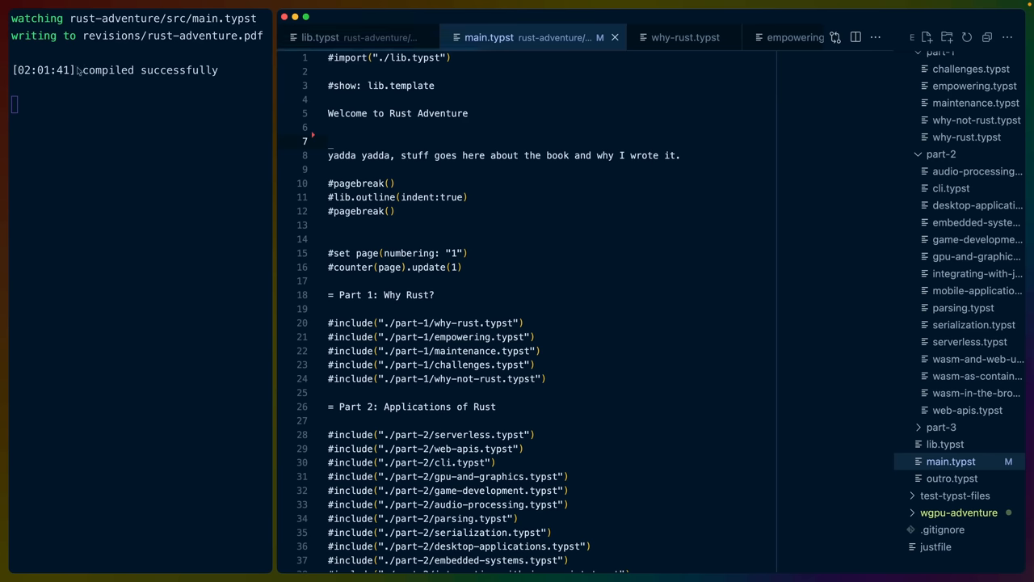
mouse_move(485, 136)
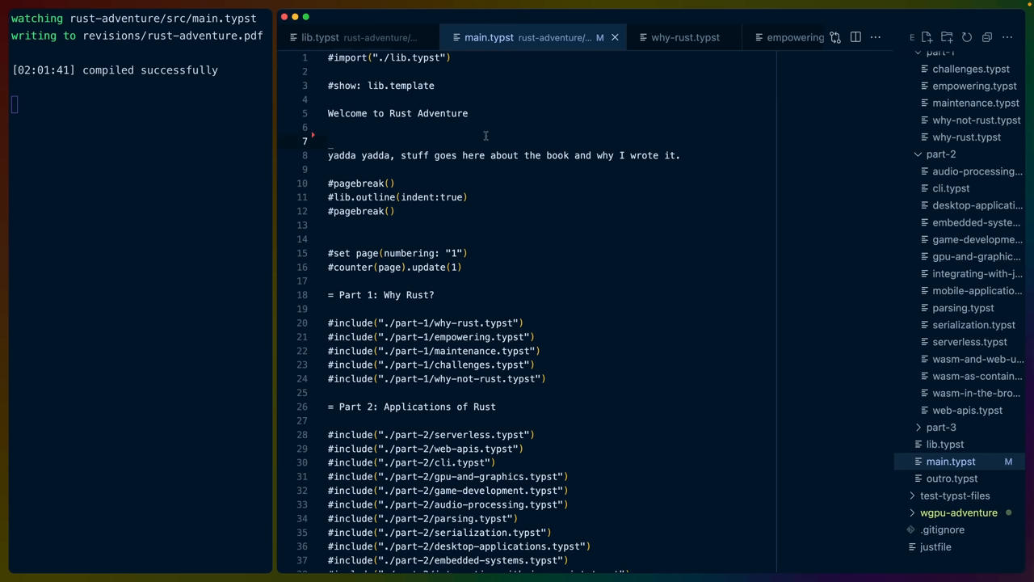
Write the intro 'Rust Adventure is an ever-growing collection of courses designed to help you put Rust' under the welcome heading.
text(Rust Adventure is an ever-growing collection of courses designed to help you put Rust into production)
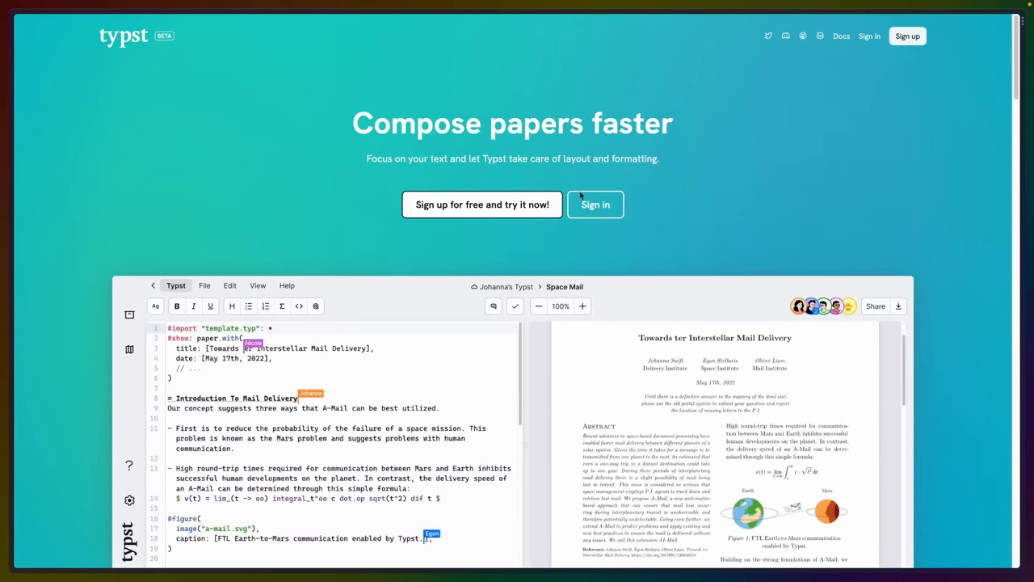
Scroll the typst.app home page through the LaTeX comparison down to Ready for Science.
scroll(down, 3)
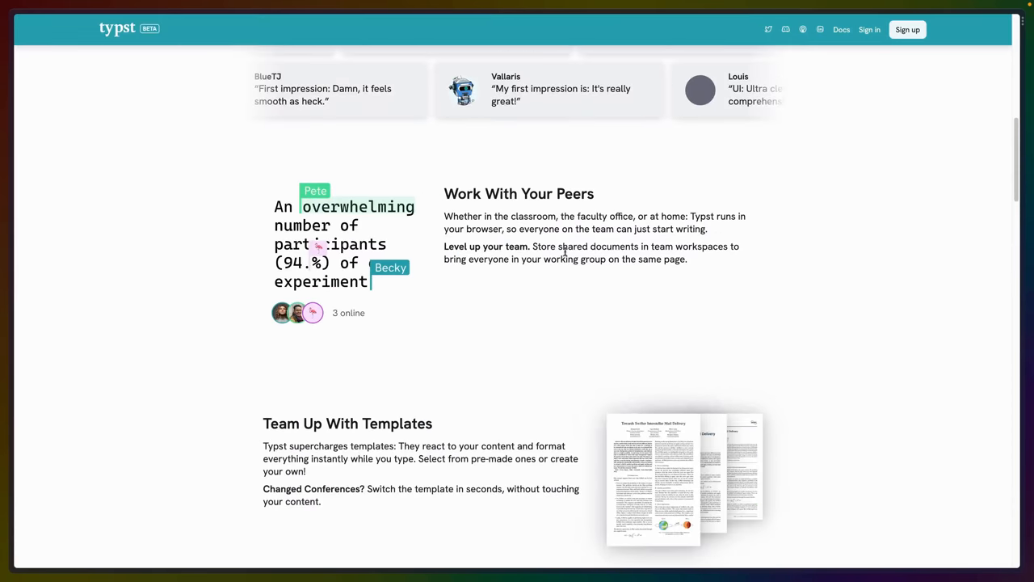
scroll(down, 3)
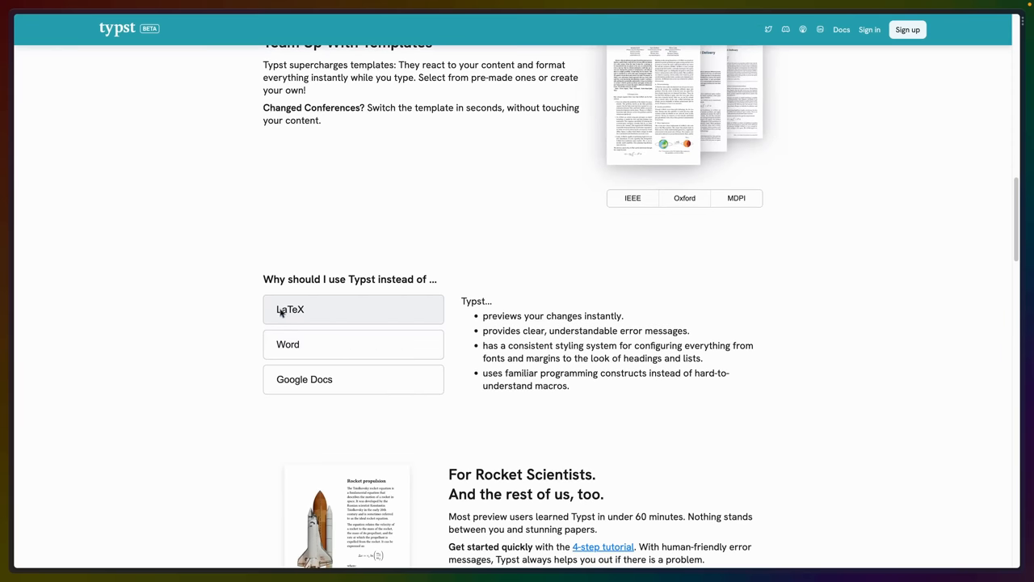
mouse_move(320, 312)
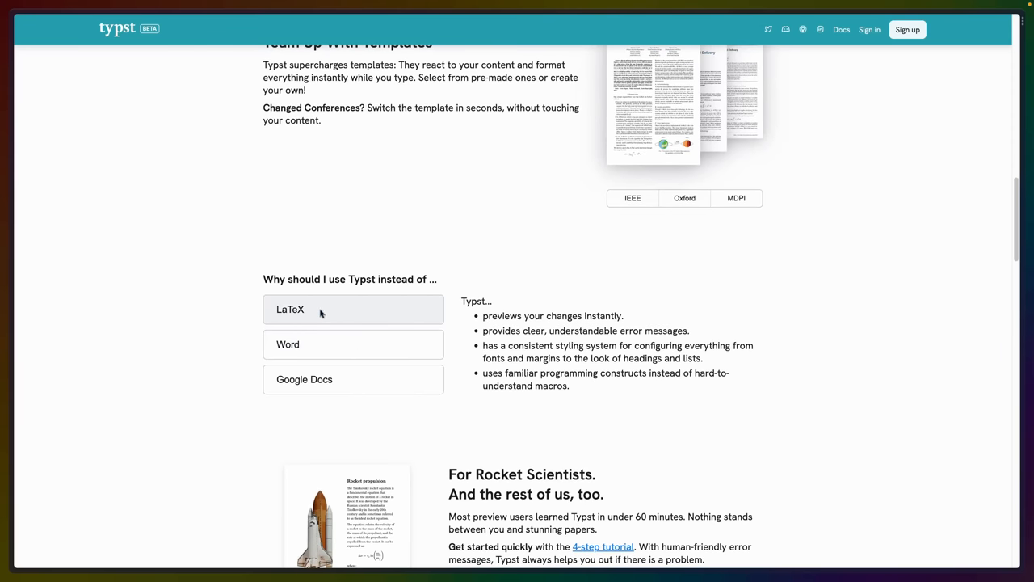
click(329, 378)
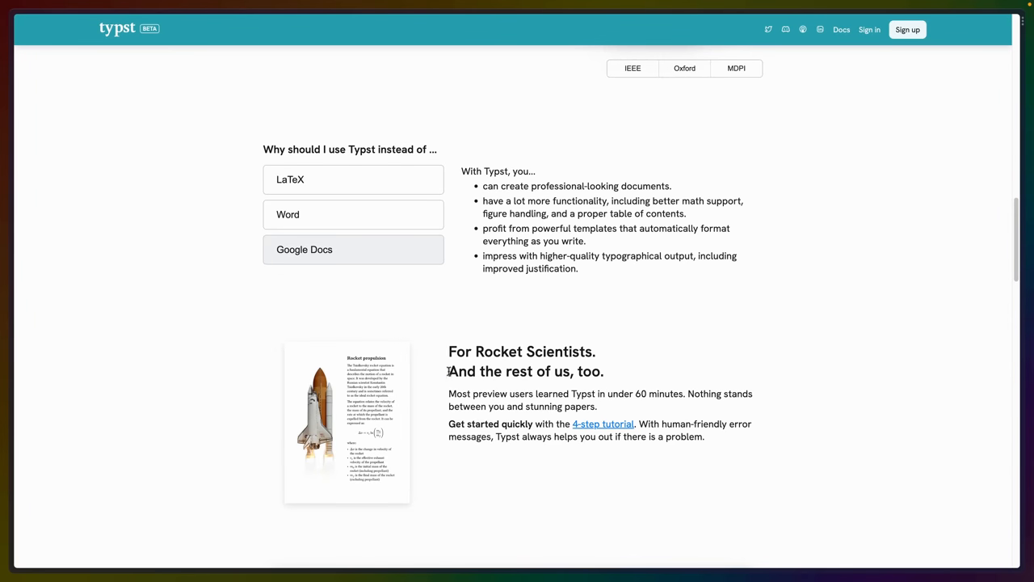
mouse_move(429, 340)
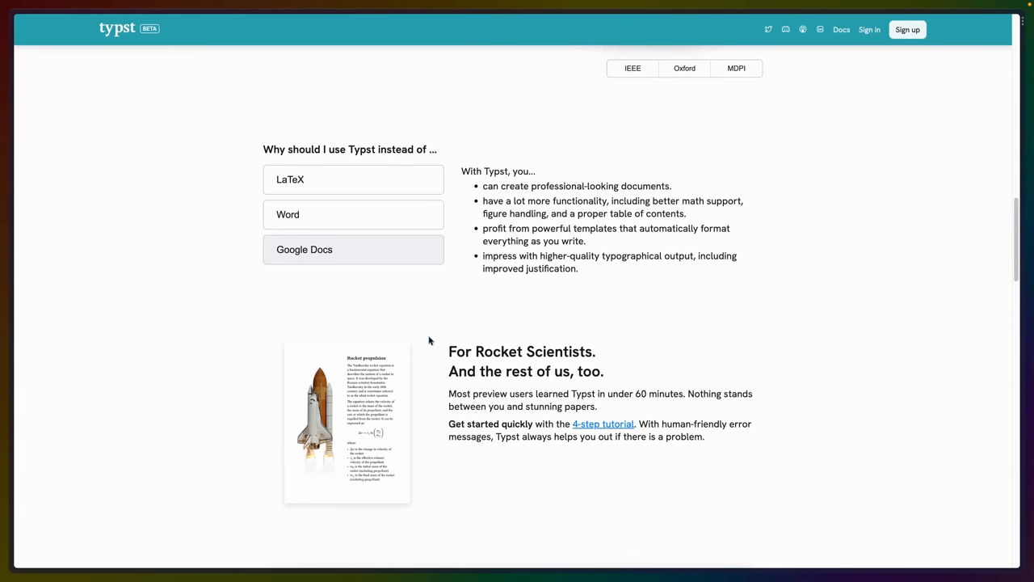
scroll(down, 3)
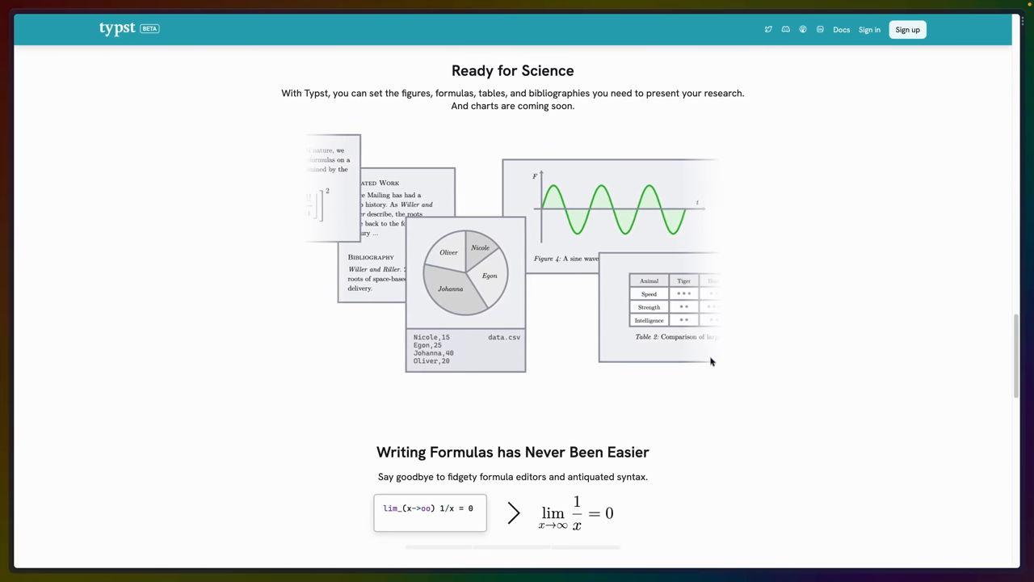
scroll(down, 3)
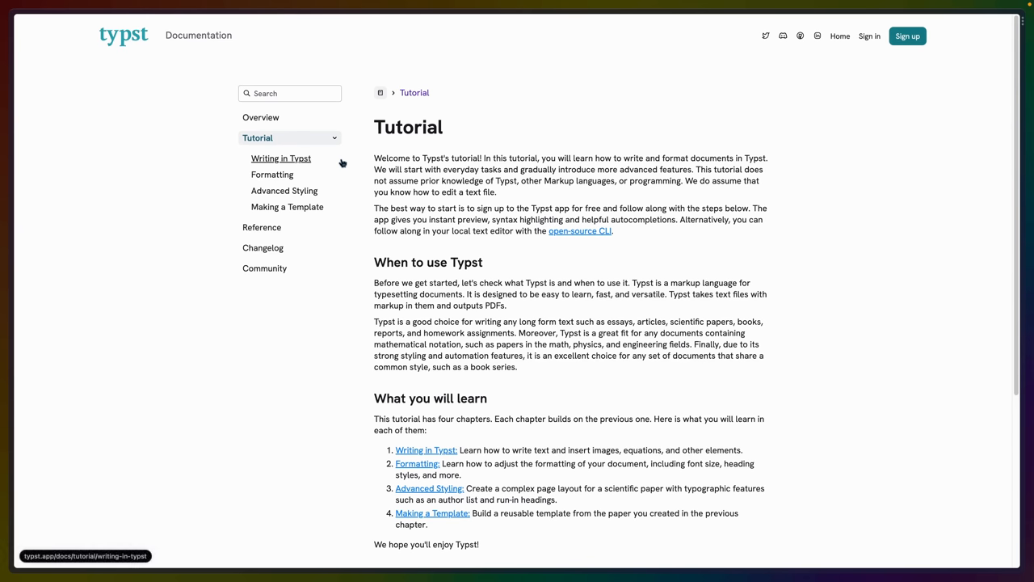
mouse_move(361, 186)
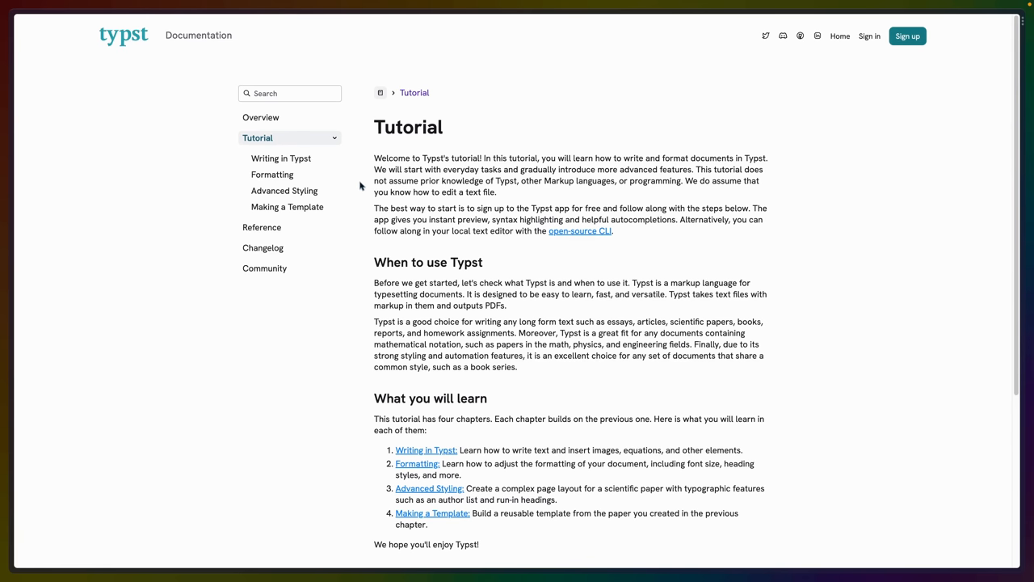
mouse_move(367, 194)
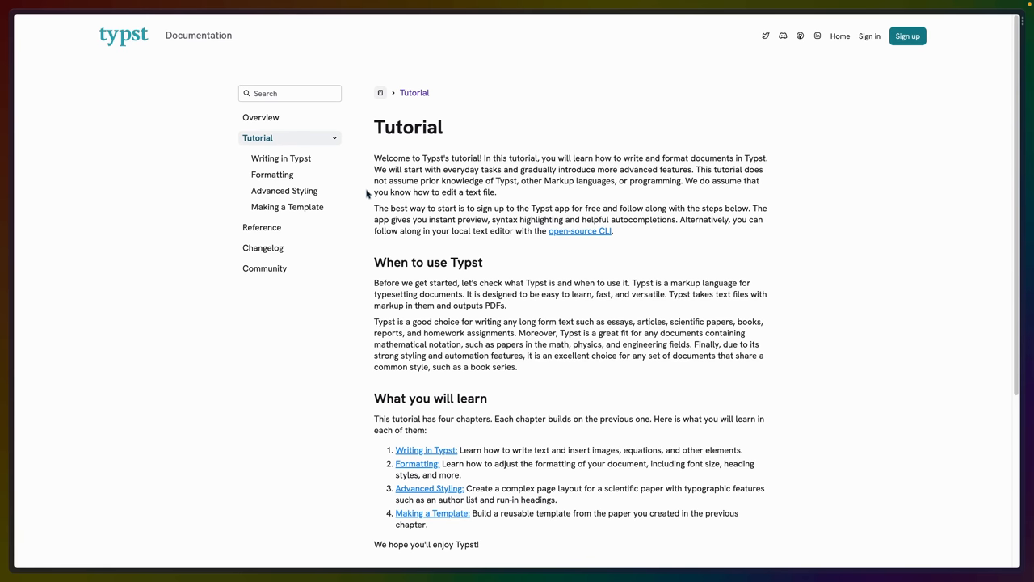
mouse_move(306, 207)
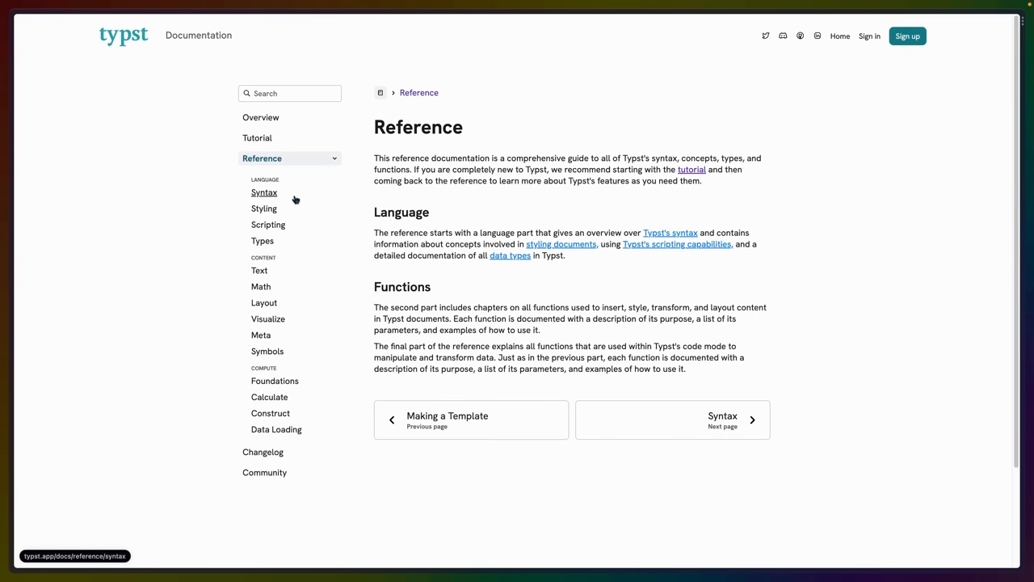
click(265, 192)
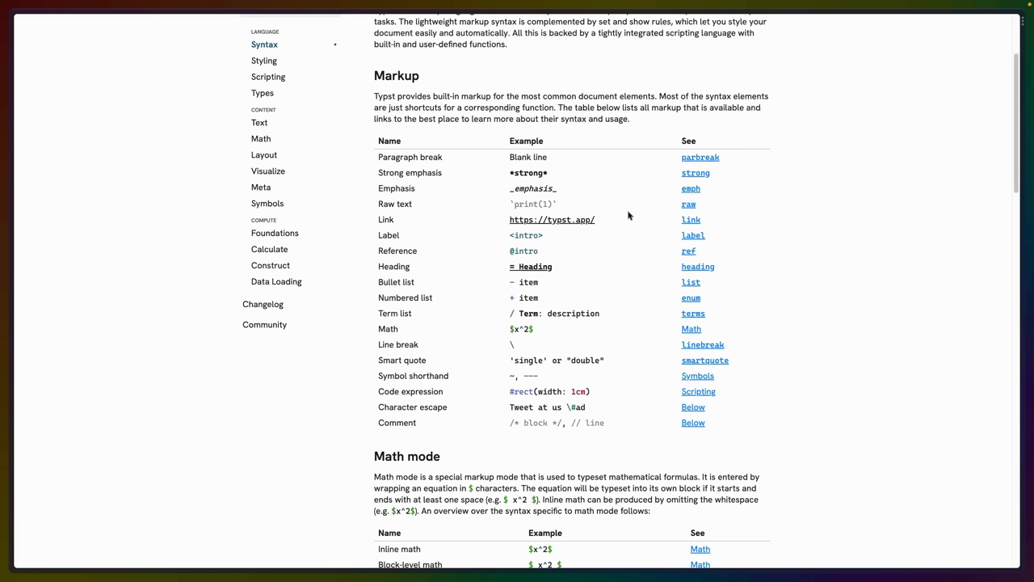
mouse_move(501, 168)
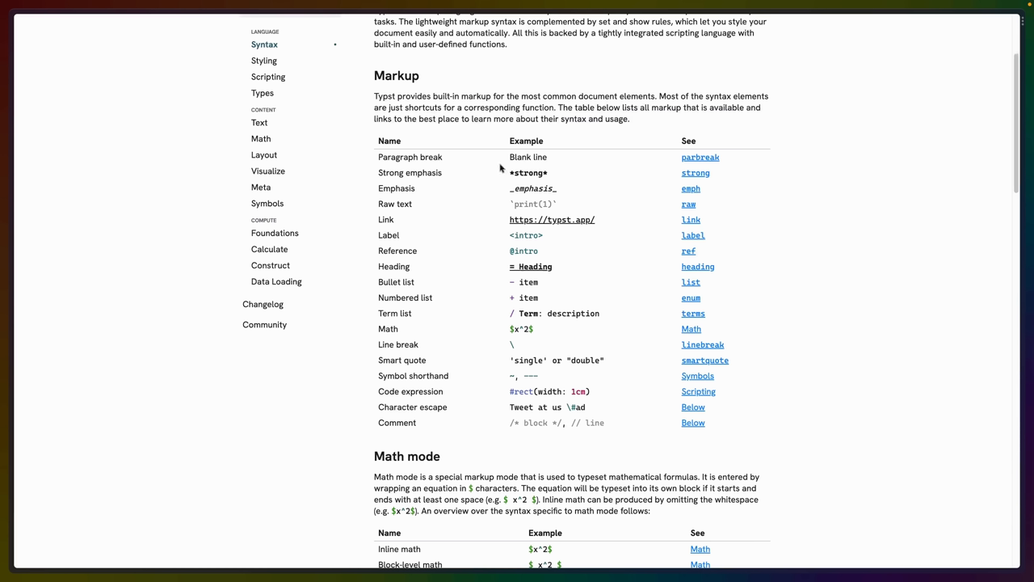
double_click(527, 157)
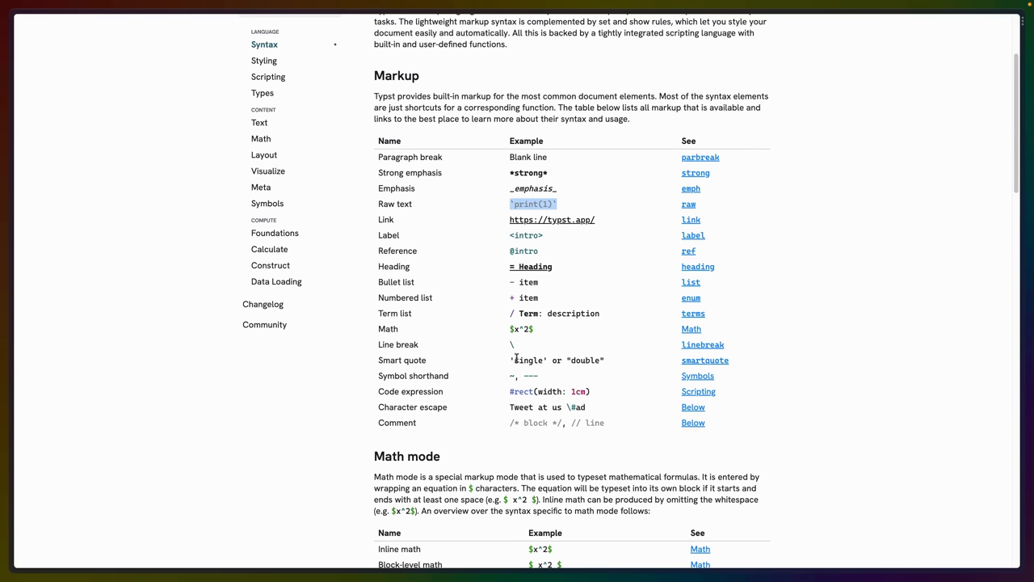
mouse_move(517, 386)
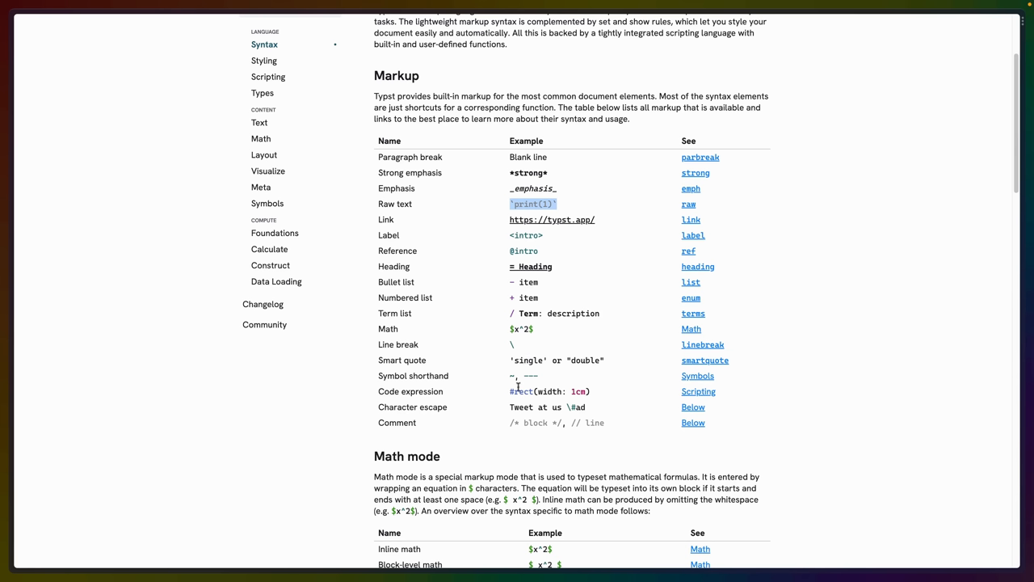
scroll(down, 3)
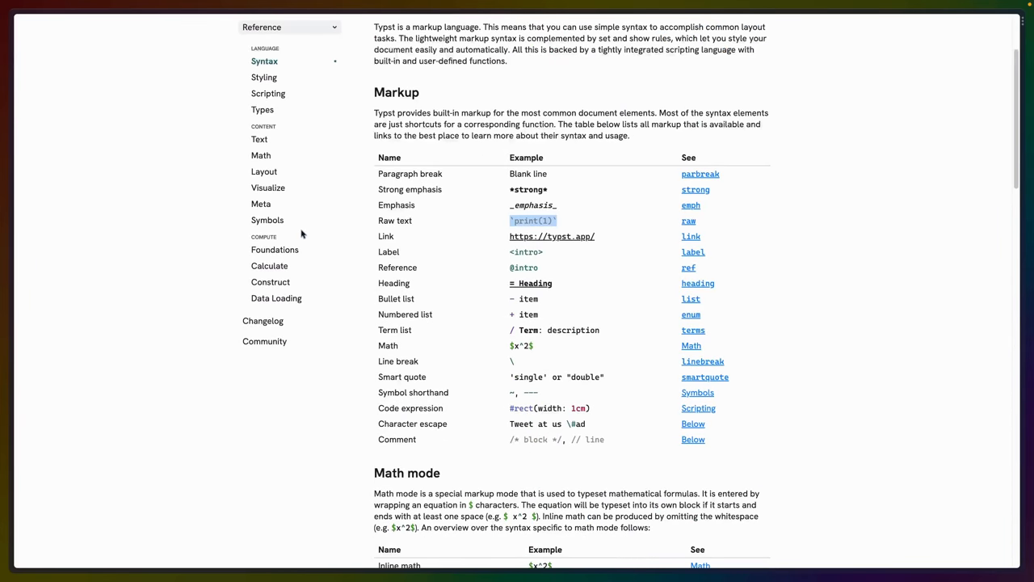
click(263, 78)
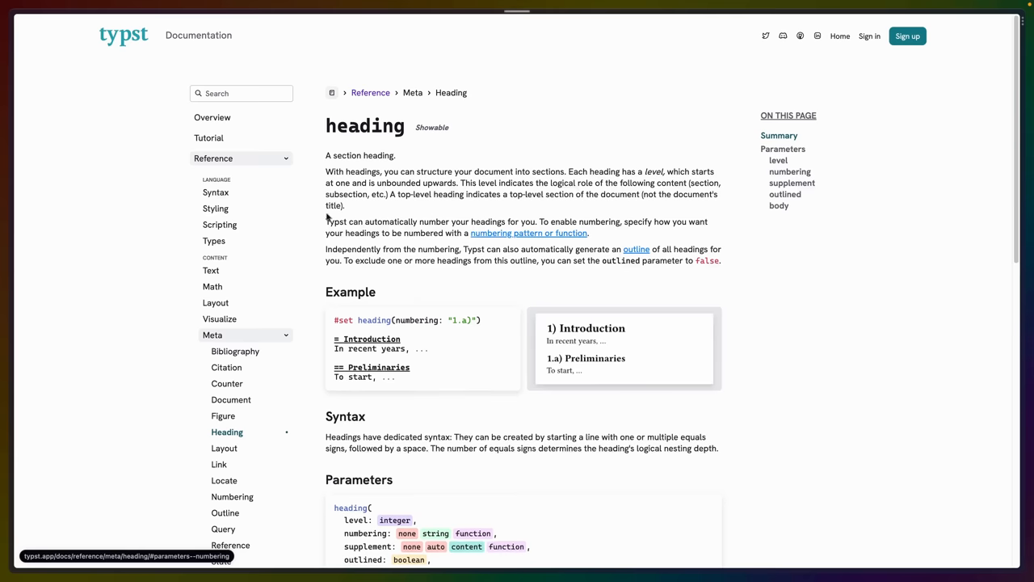
Scroll the heading reference to Parameters, highlight the level description and continue to numbering.
scroll(down, 3)
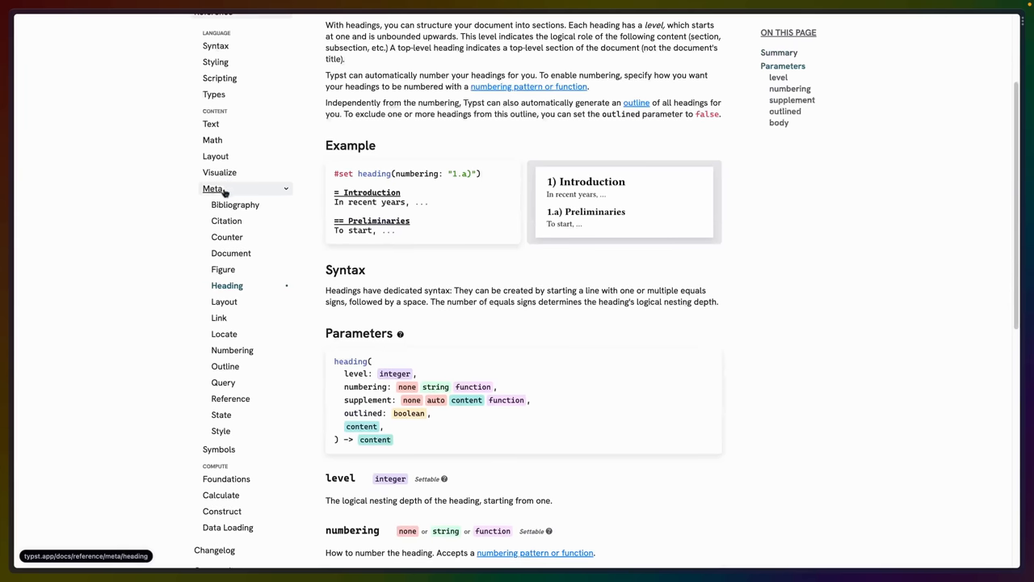
scroll(down, 3)
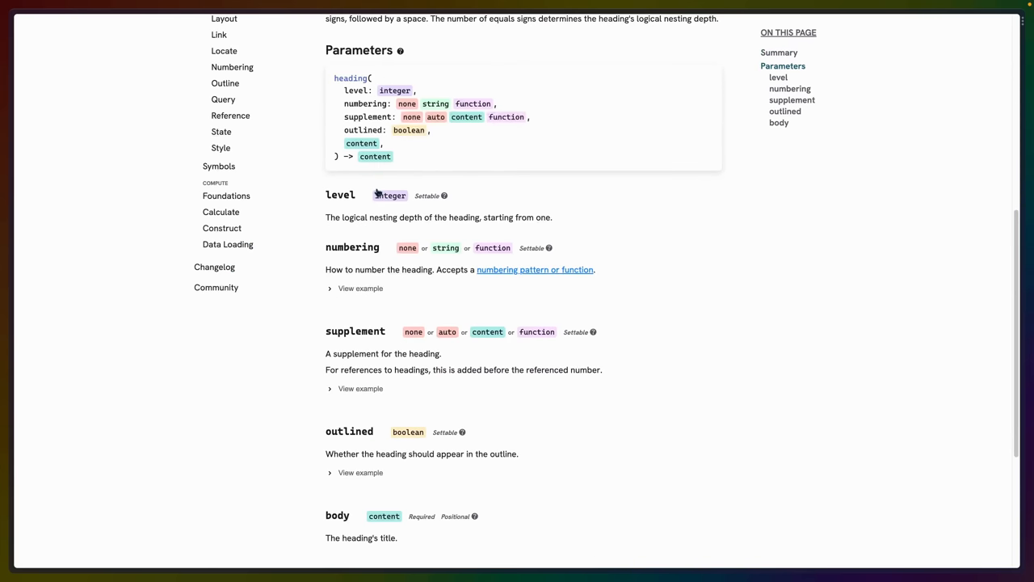
drag(342, 217, 446, 217)
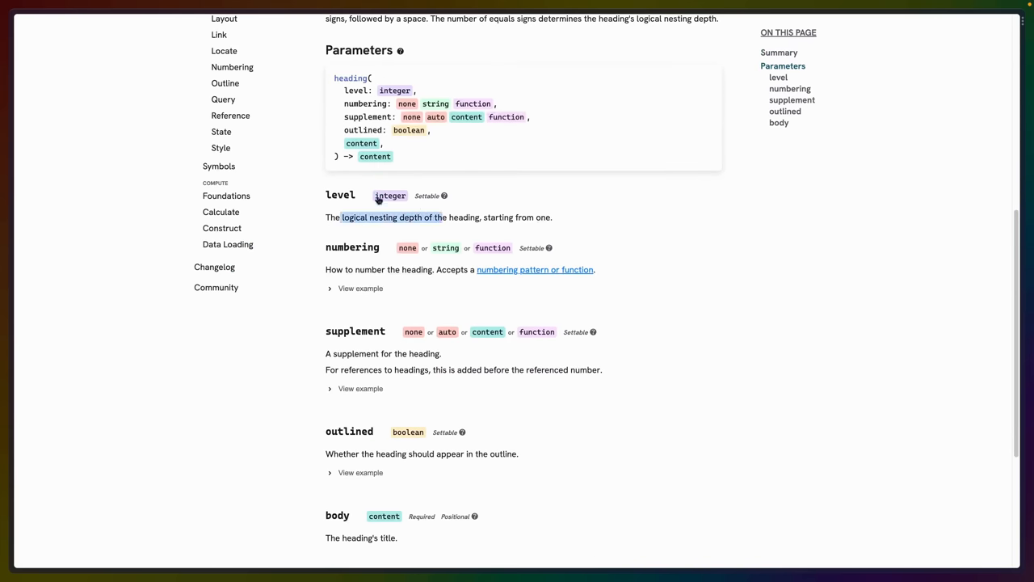
mouse_move(365, 346)
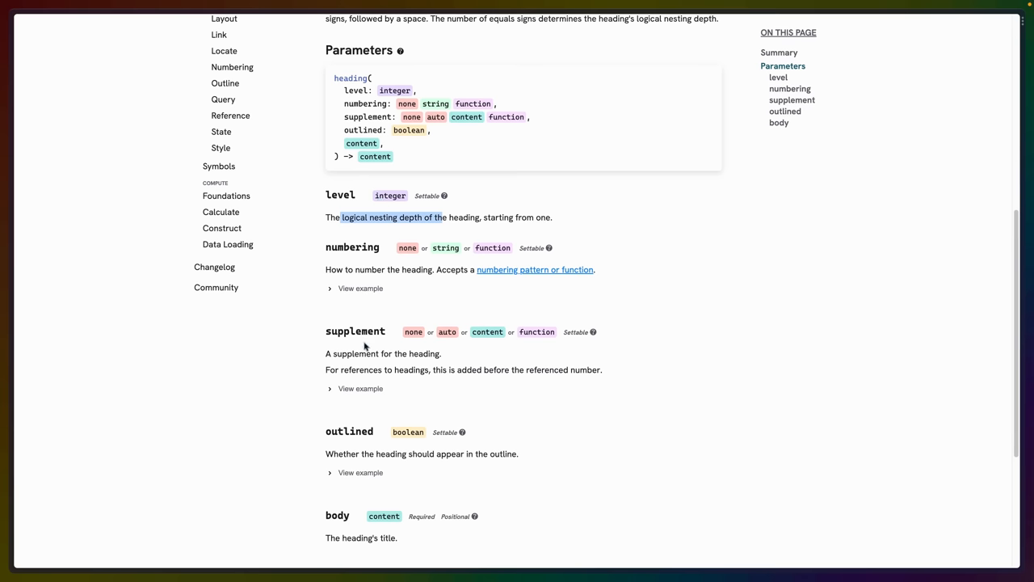
scroll(down, 3)
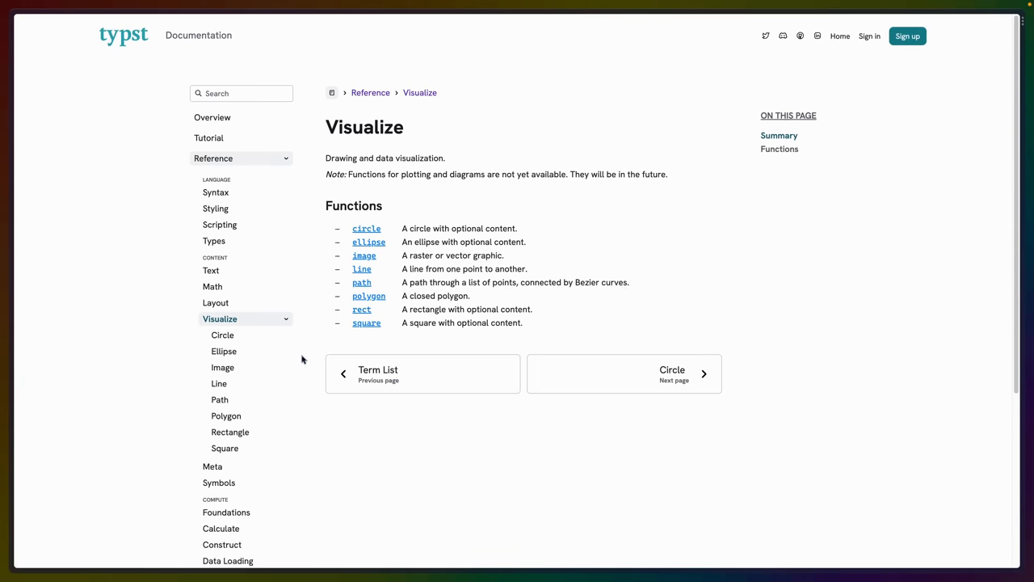
Highlight the Visualize note that plotting and diagram functions aren't available yet.
scroll(down, 3)
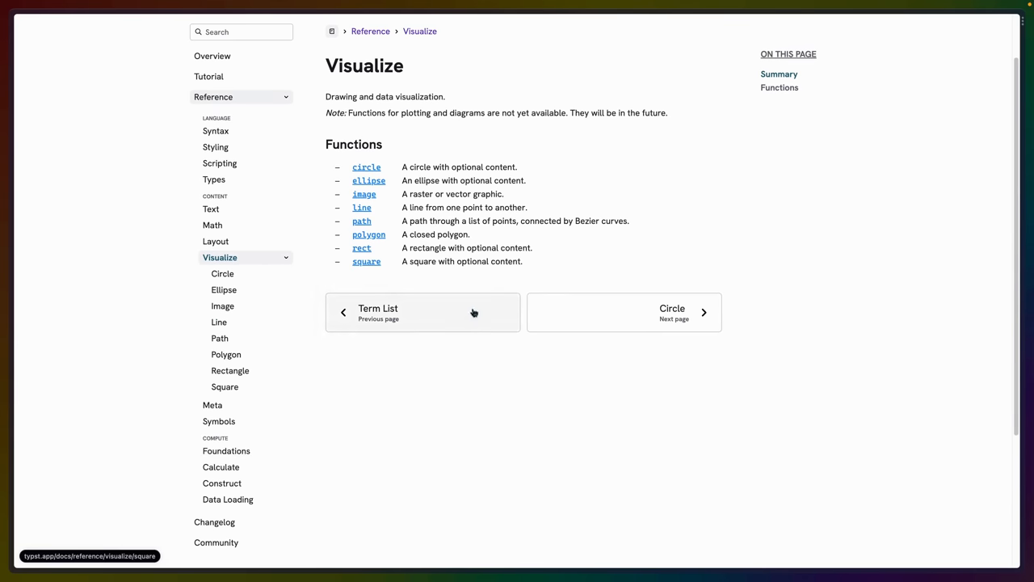
drag(349, 113, 534, 113)
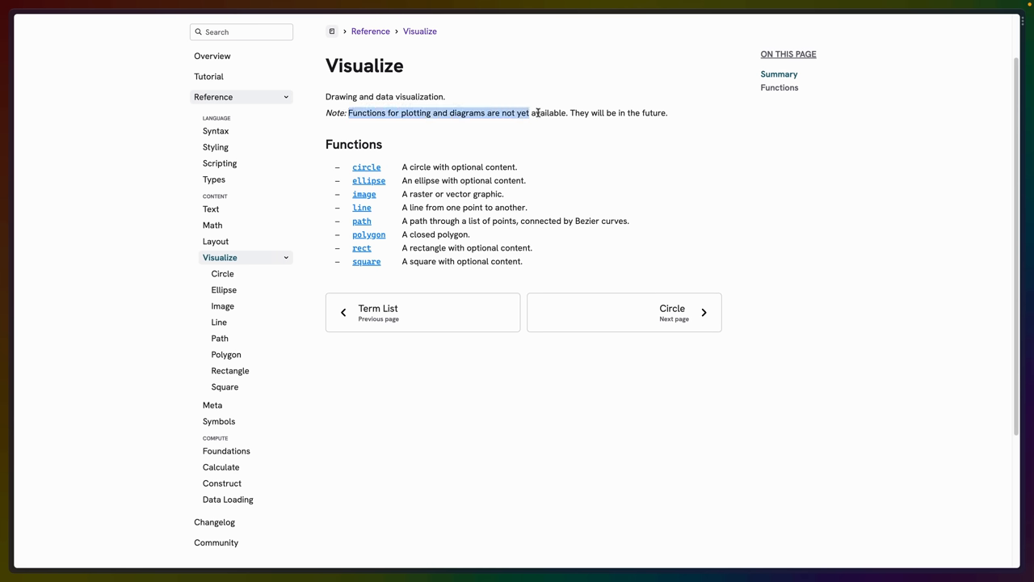
mouse_move(554, 122)
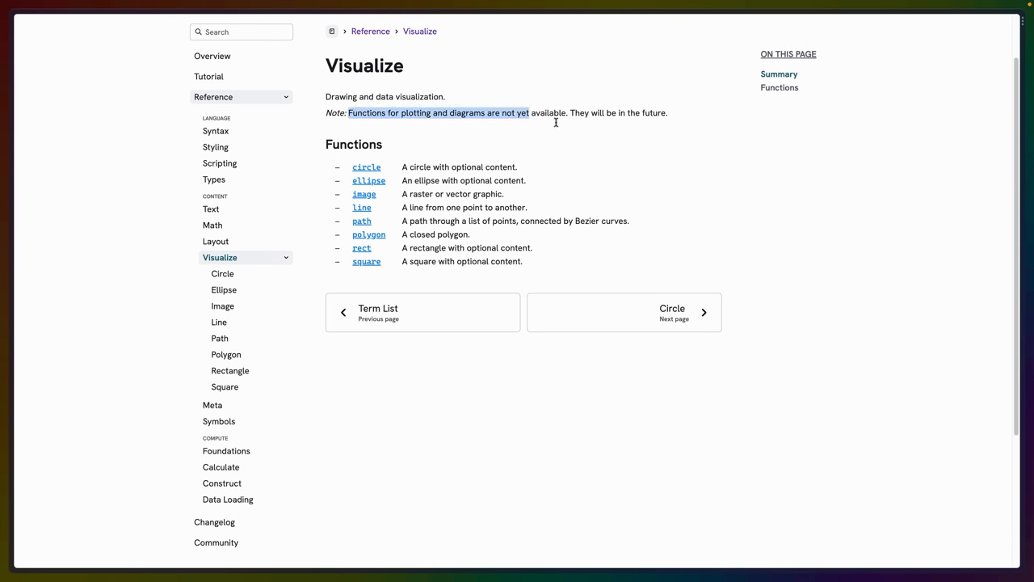
mouse_move(369, 235)
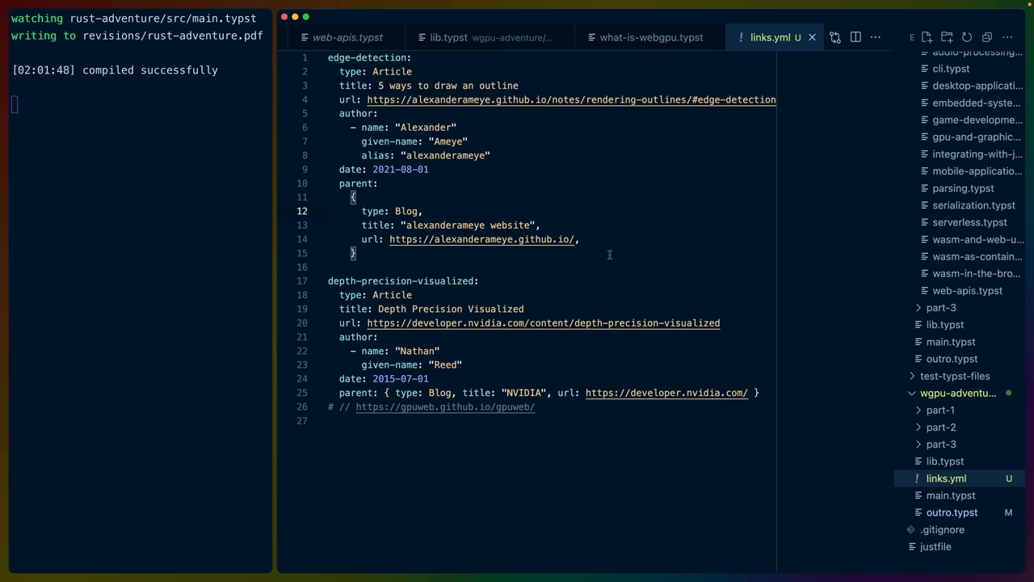
mouse_move(665, 392)
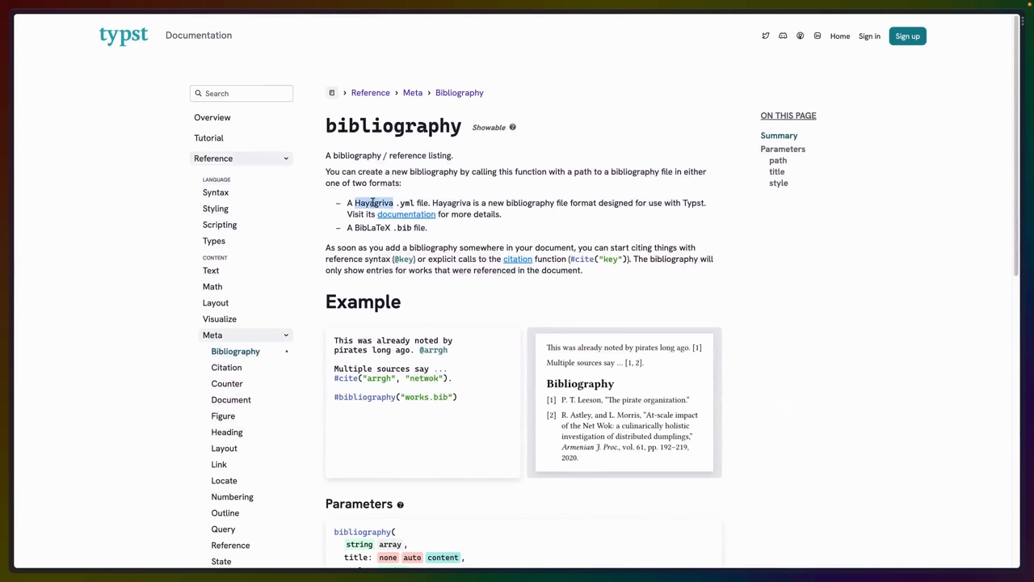
Follow the Hayagriva format documentation link from the bibliography reference page.
click(375, 203)
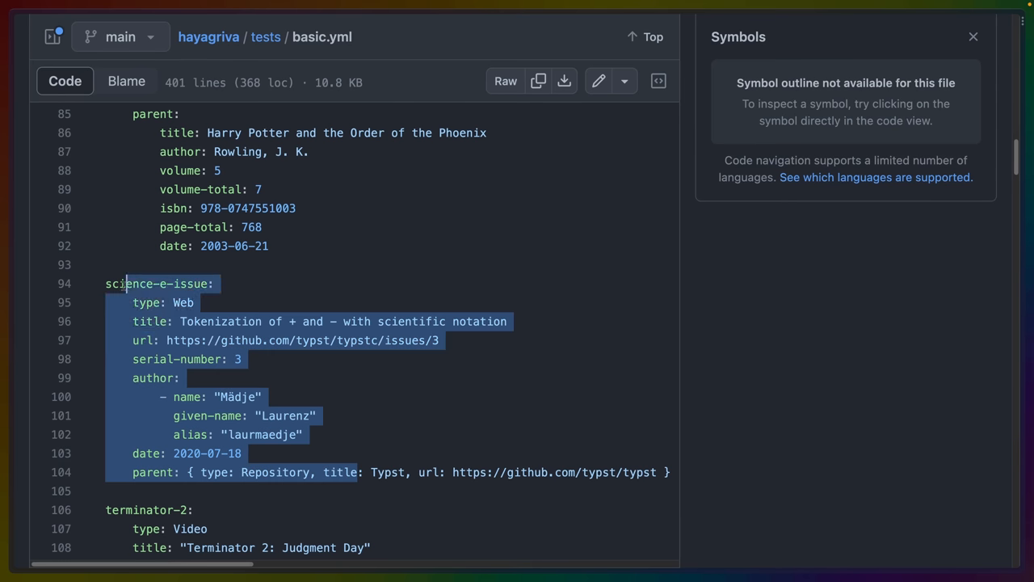
Look up the Repository symbol entries in Hayagriva's tests/basic.yml on GitHub.
click(243, 359)
text(twitter)
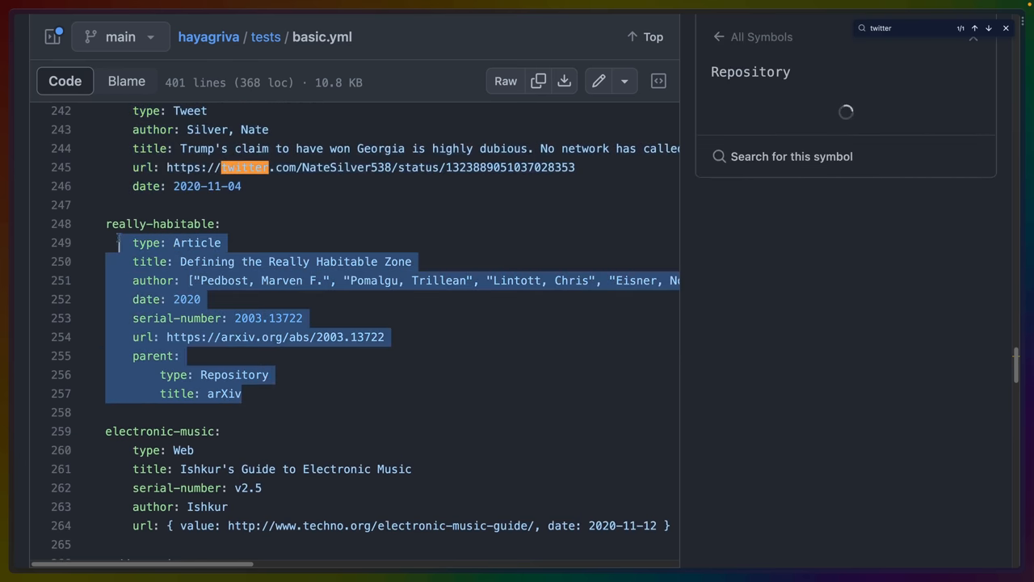
click(234, 375)
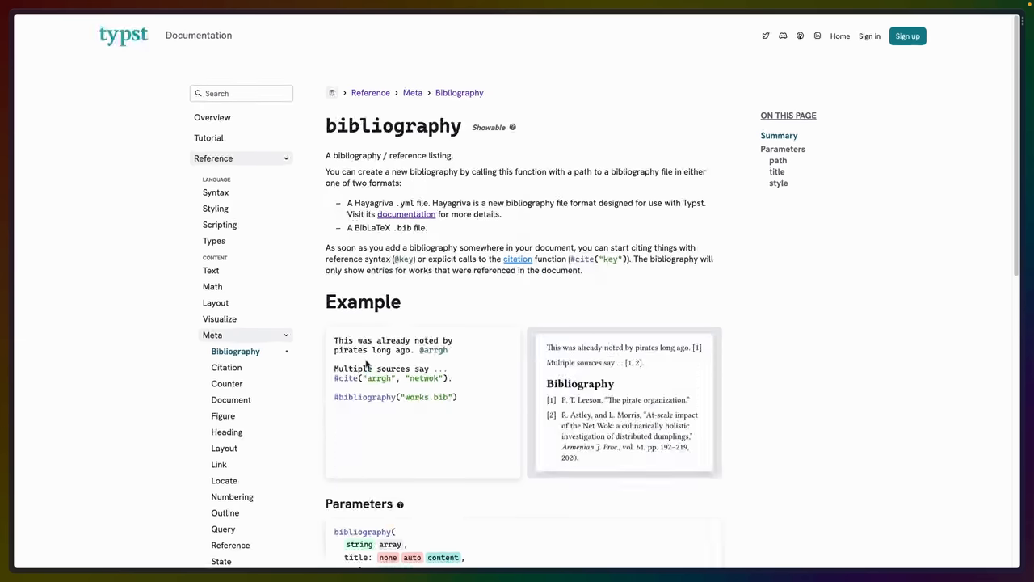
Go from the bibliography reference to the State page under Meta in the sidebar.
scroll(down, 3)
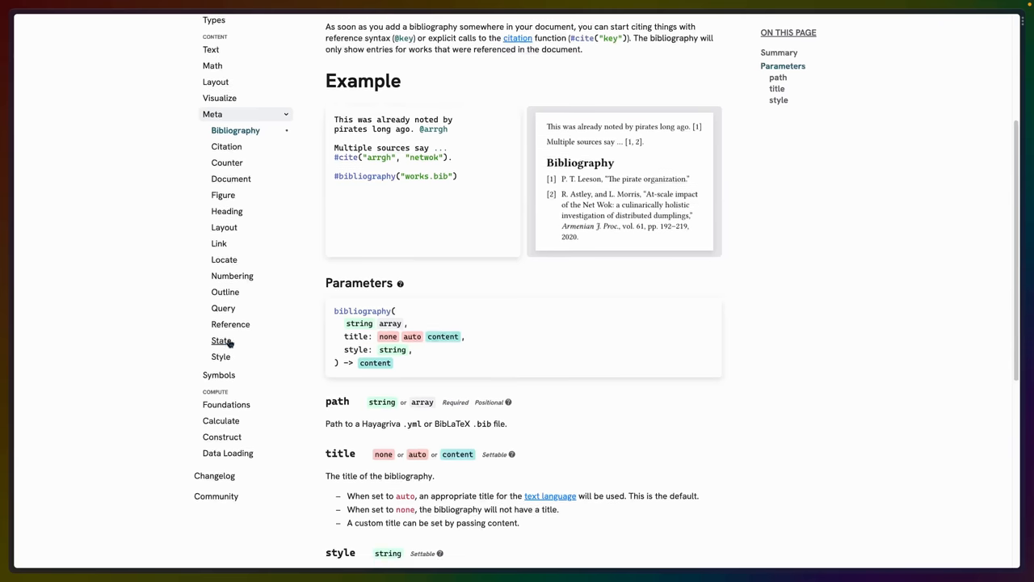
click(219, 339)
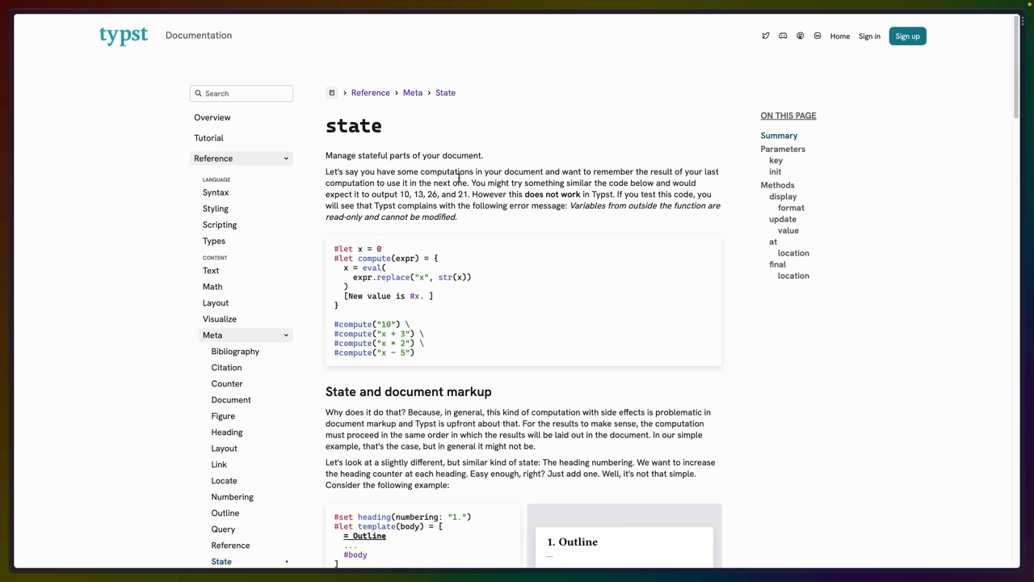
Scroll through the State page's compute examples outputting 10, 13, 26 and 21.
scroll(down, 3)
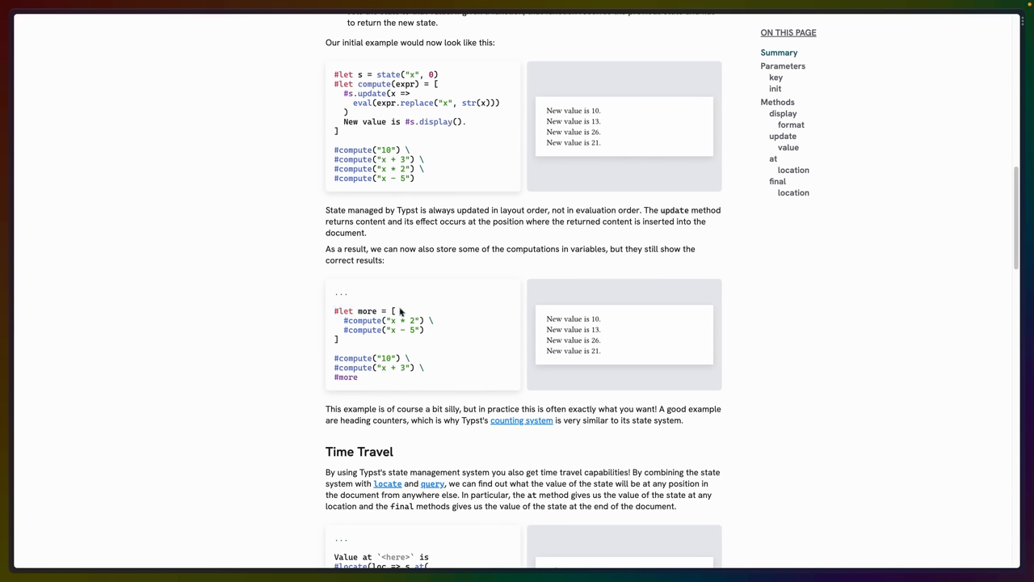
mouse_move(408, 329)
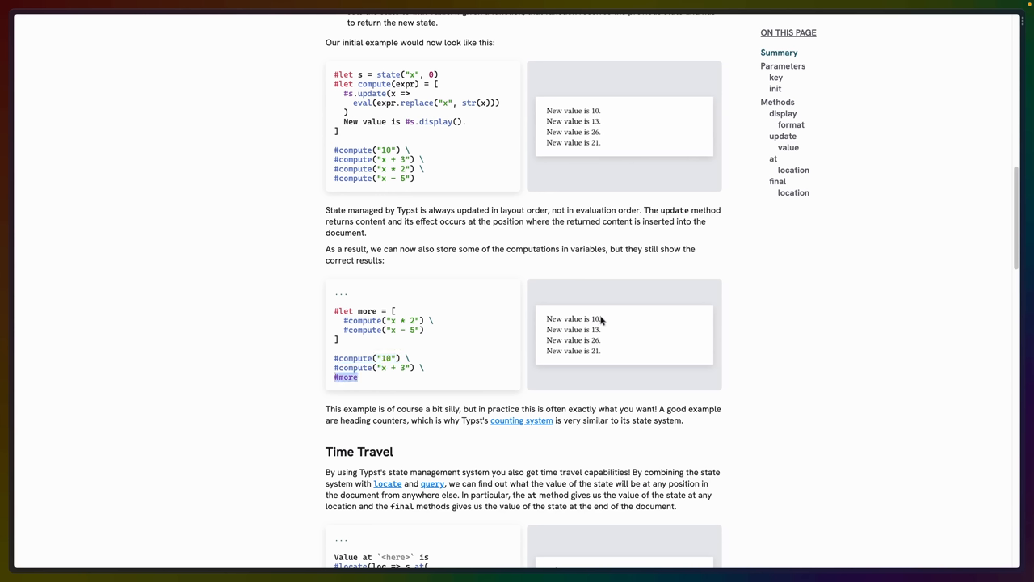
mouse_move(598, 354)
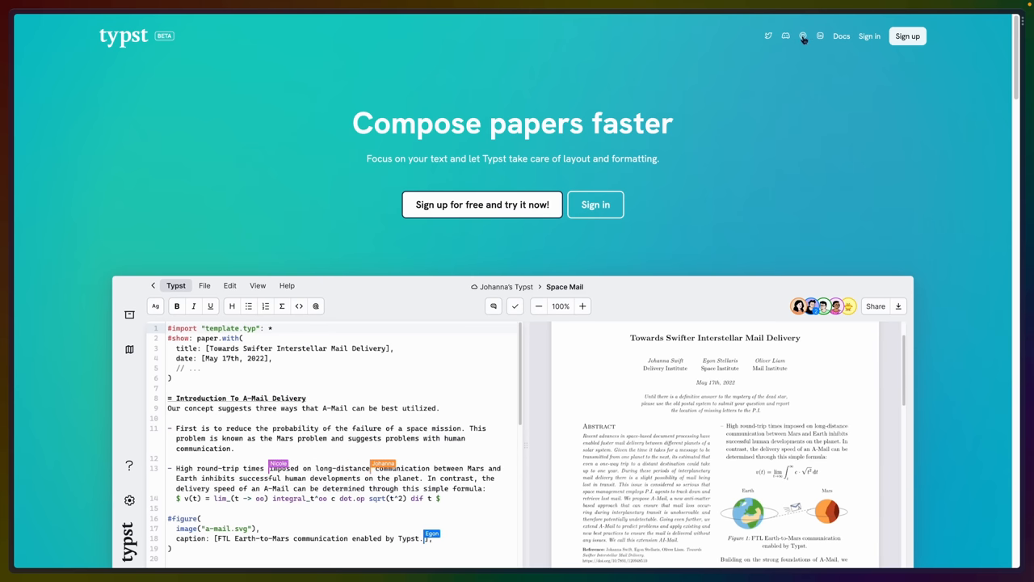
Reach Typst's GitHub source repository from the typst.app header icon.
click(803, 36)
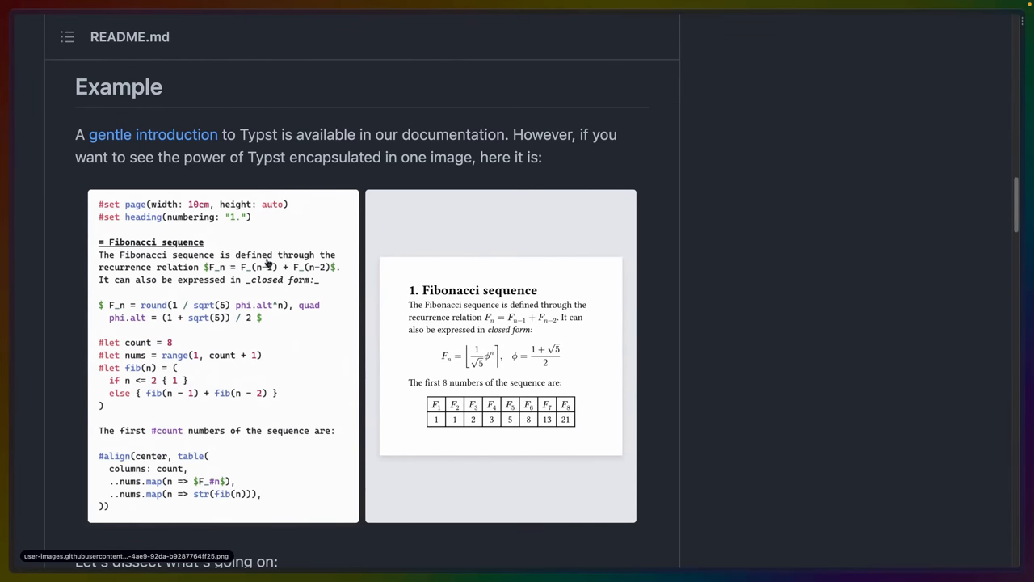
mouse_move(311, 249)
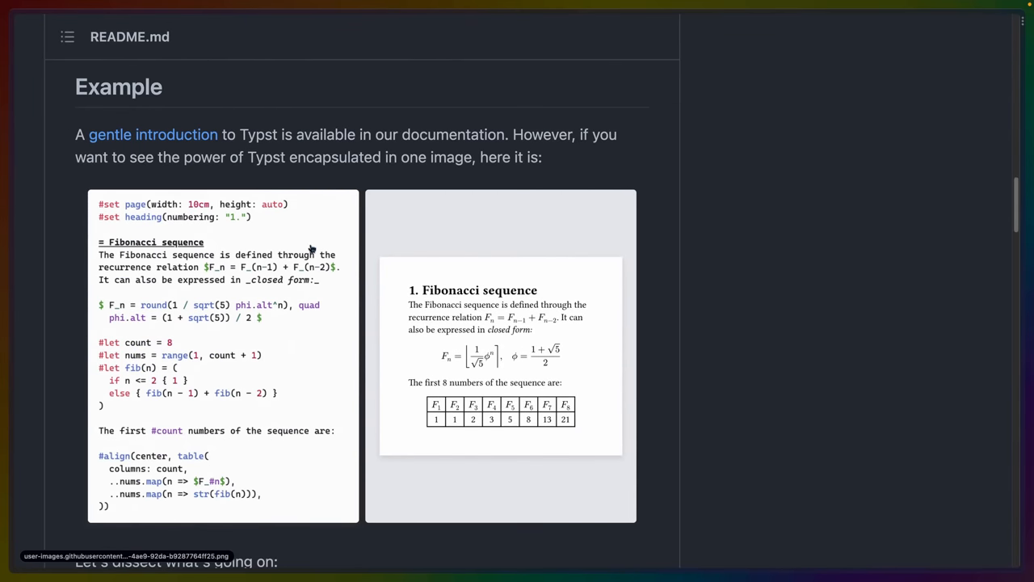